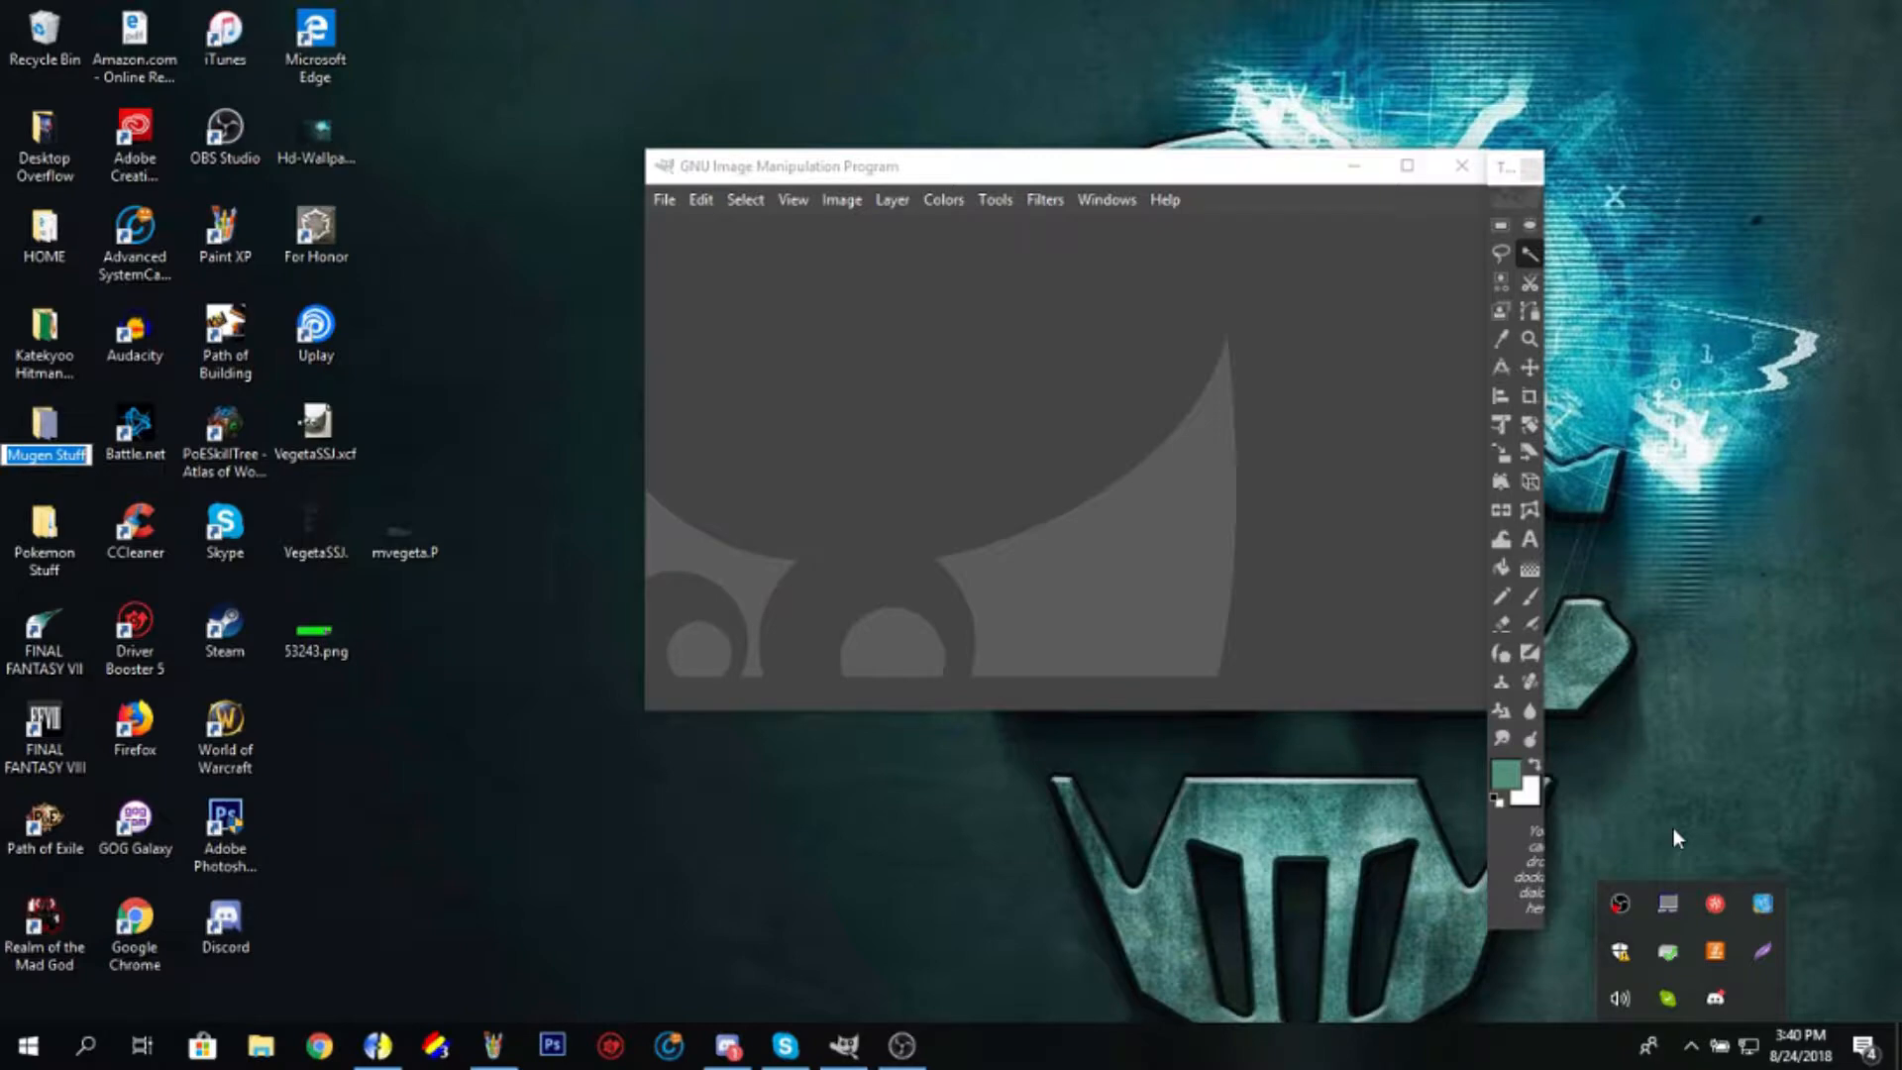
# Step: Load tester.PNG from the Mugen Stuff folder via the image-open dialog
pyautogui.click(664, 198)
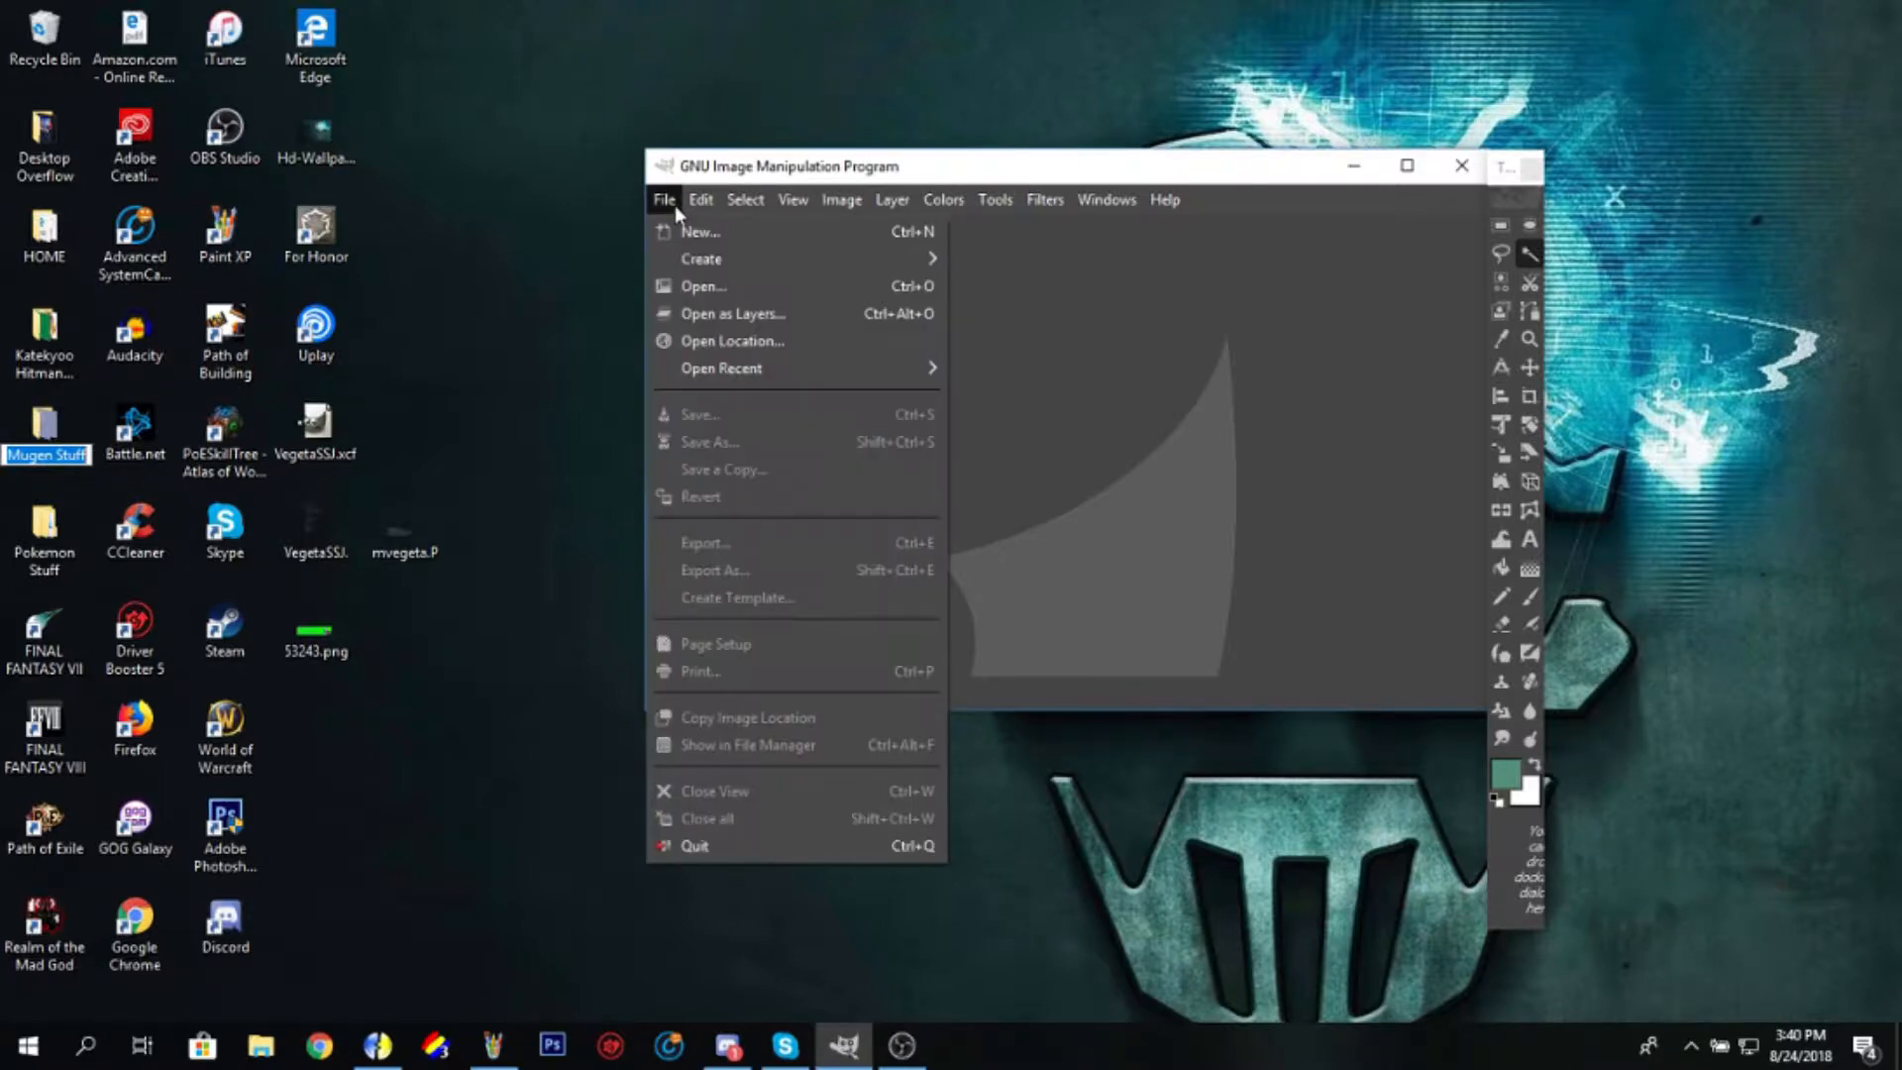
pyautogui.click(703, 285)
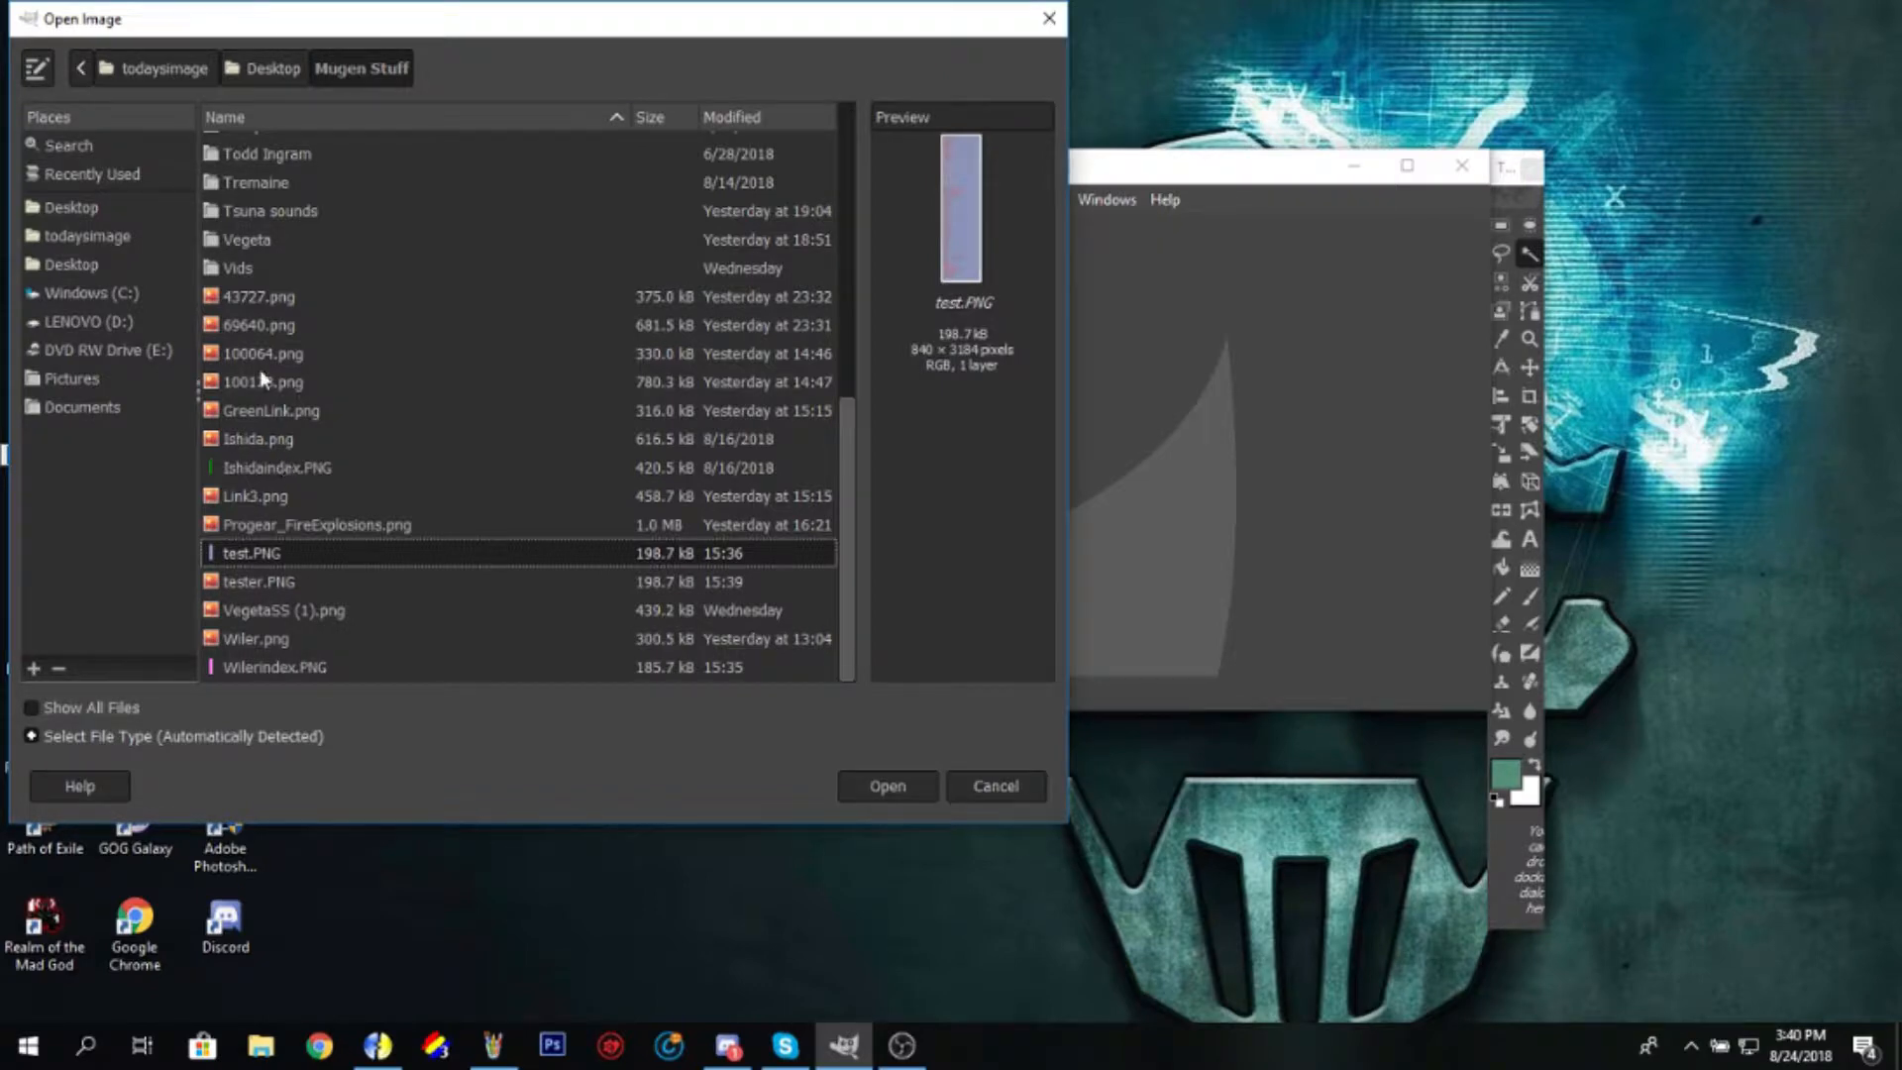
pyautogui.click(270, 410)
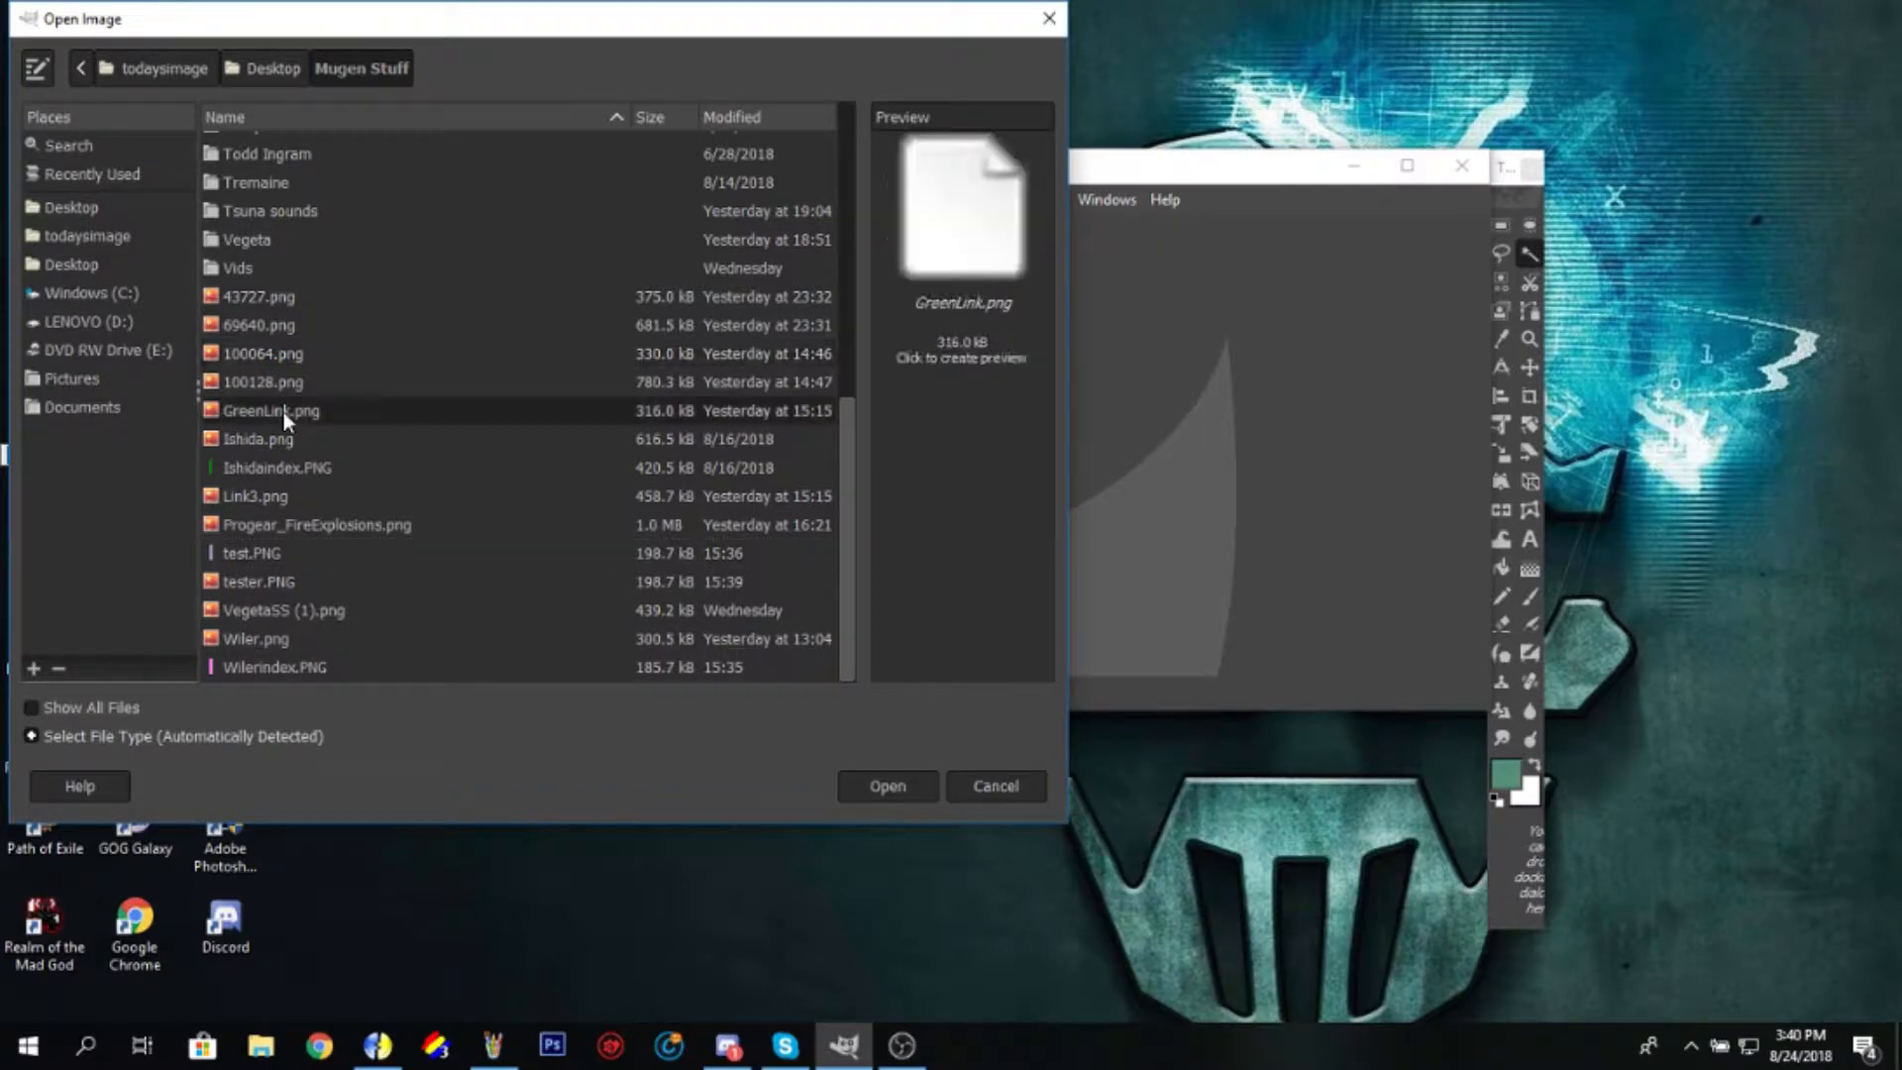
pyautogui.click(255, 581)
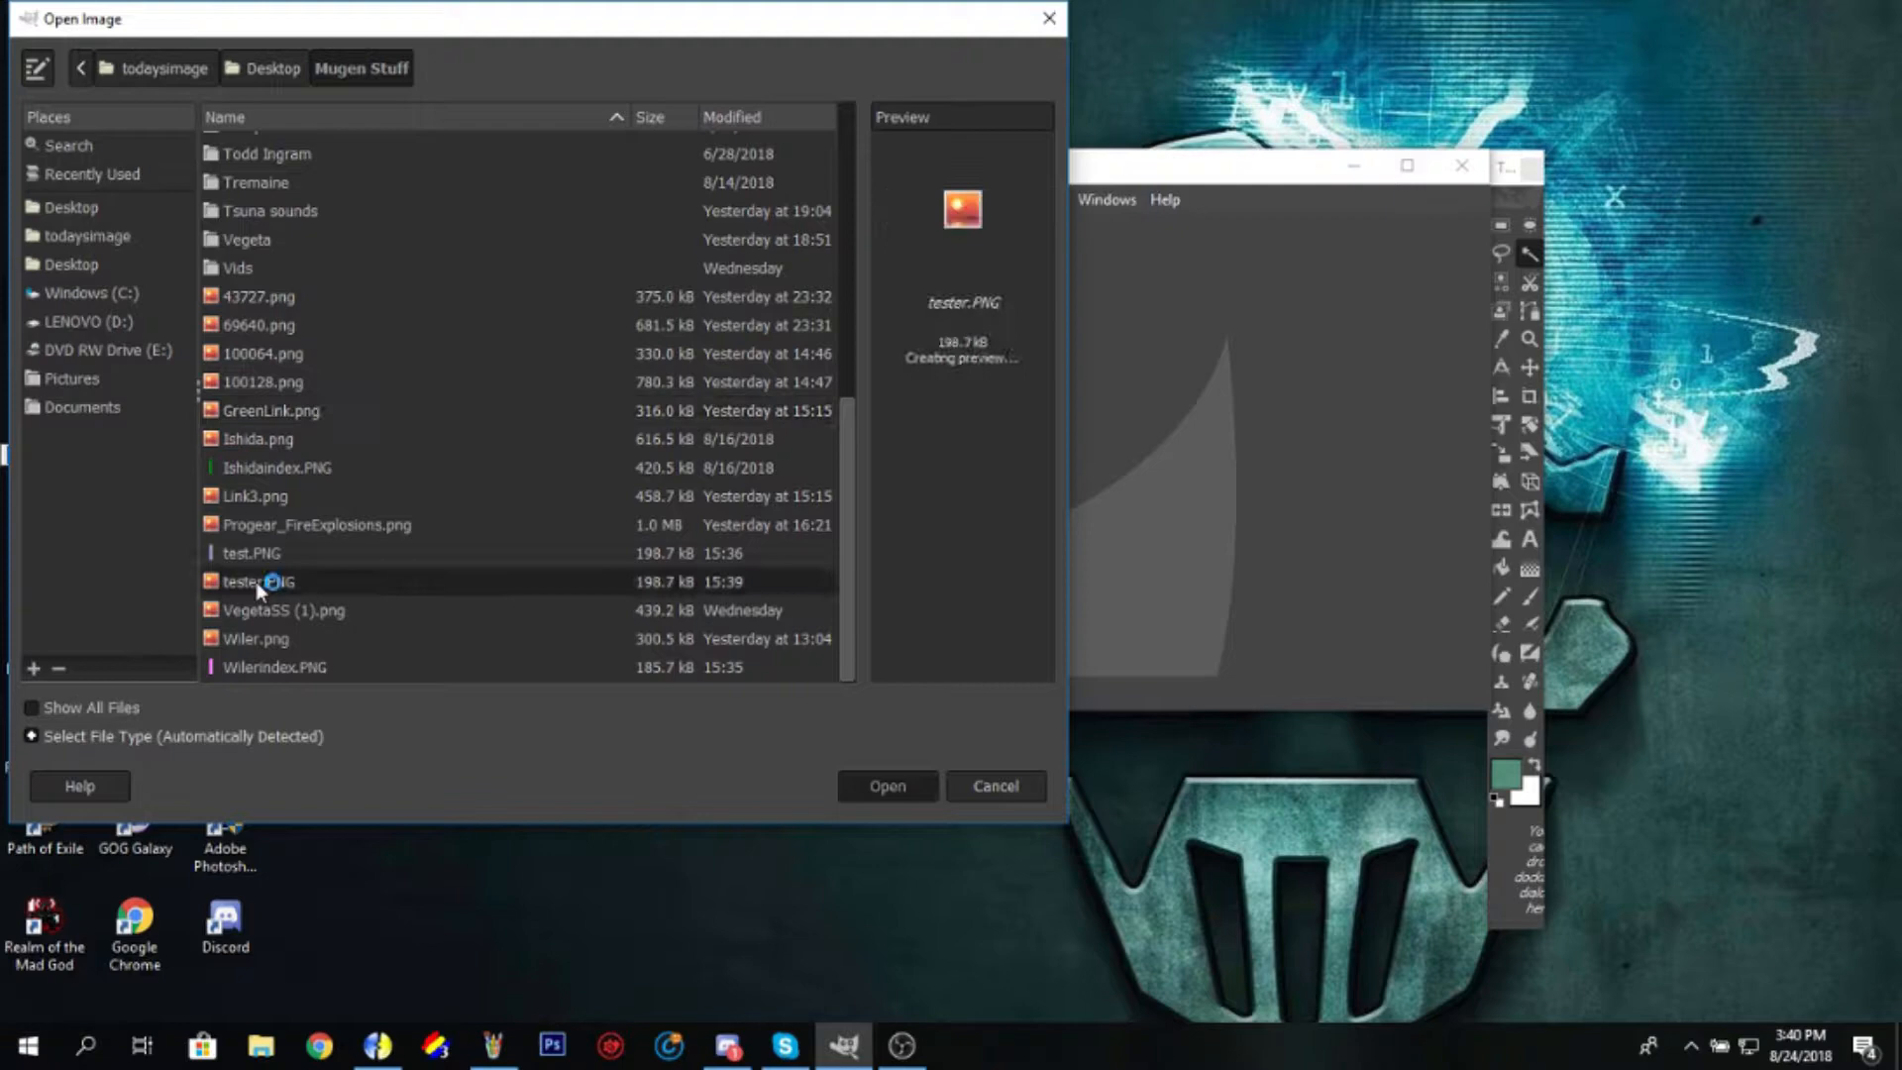
pyautogui.click(886, 786)
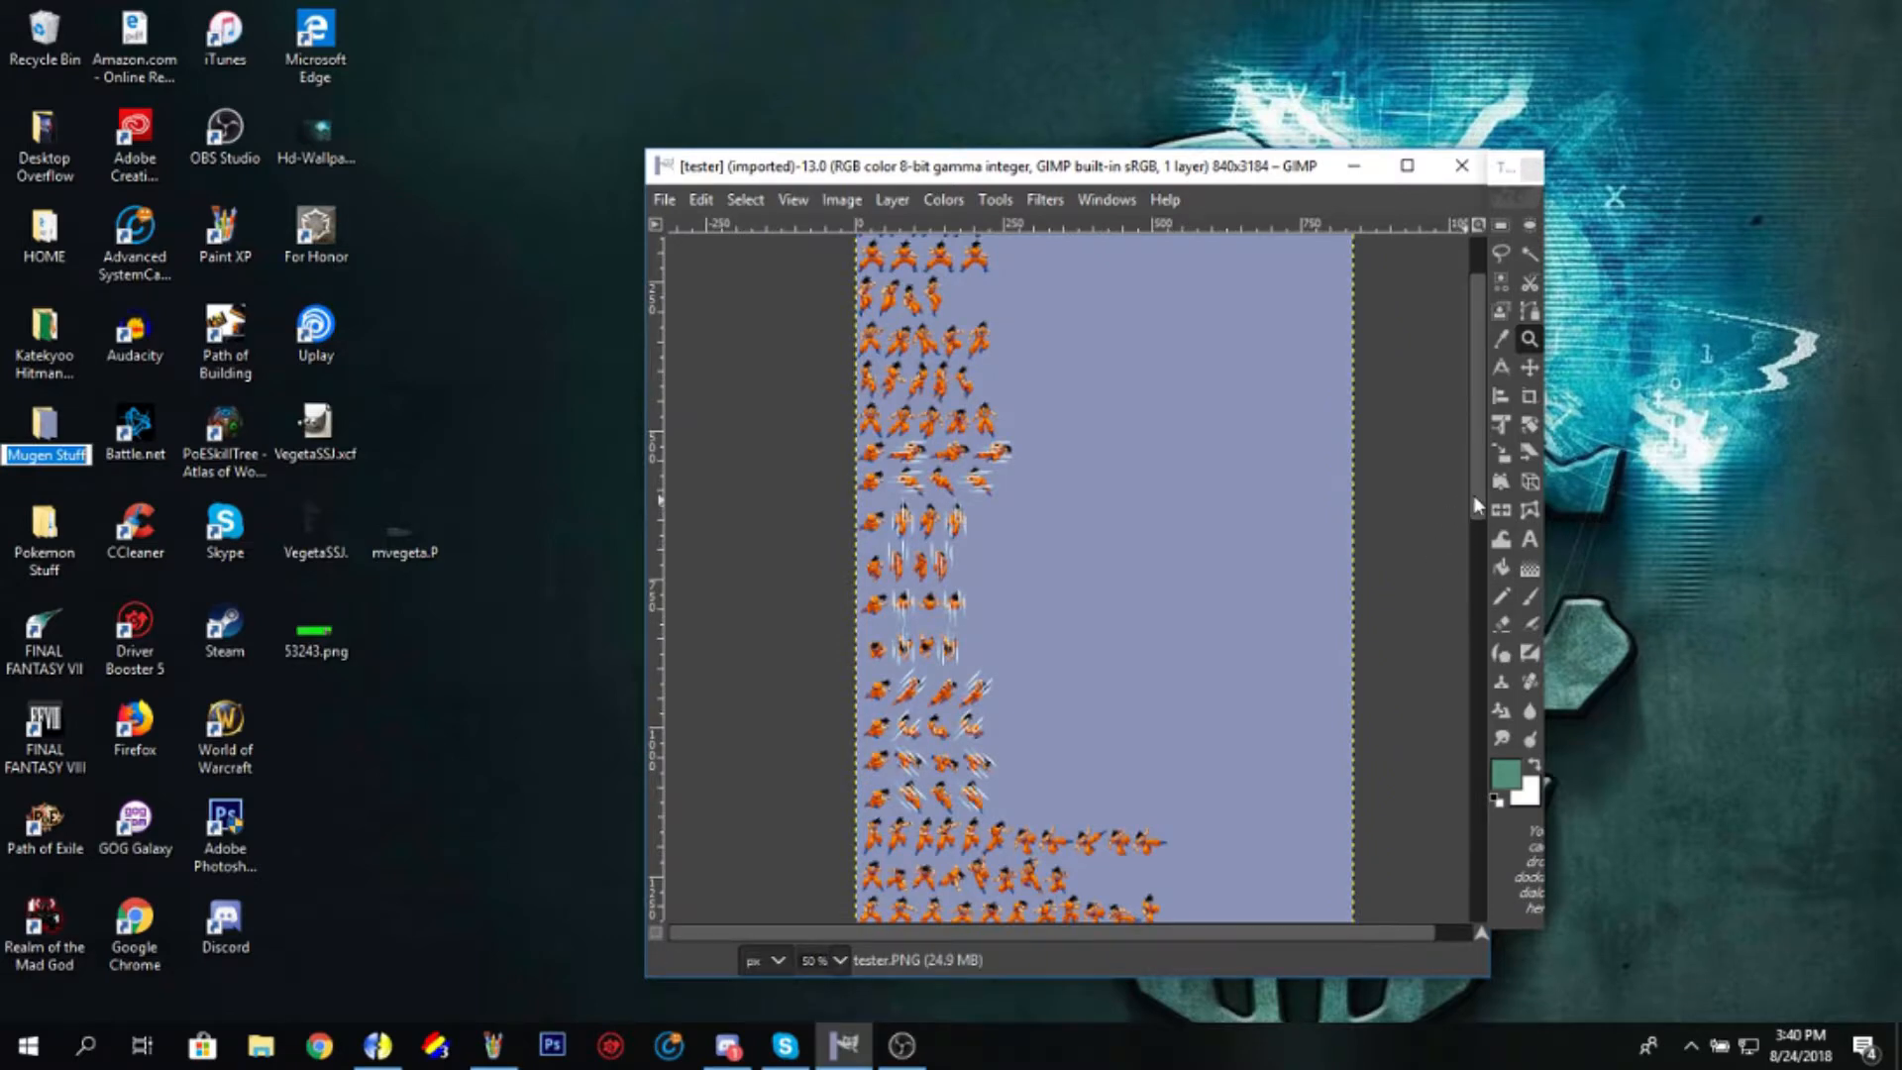
# Step: Switch the image mode to Indexed using a generated optimum 256-colour palette
pyautogui.scroll(-3)
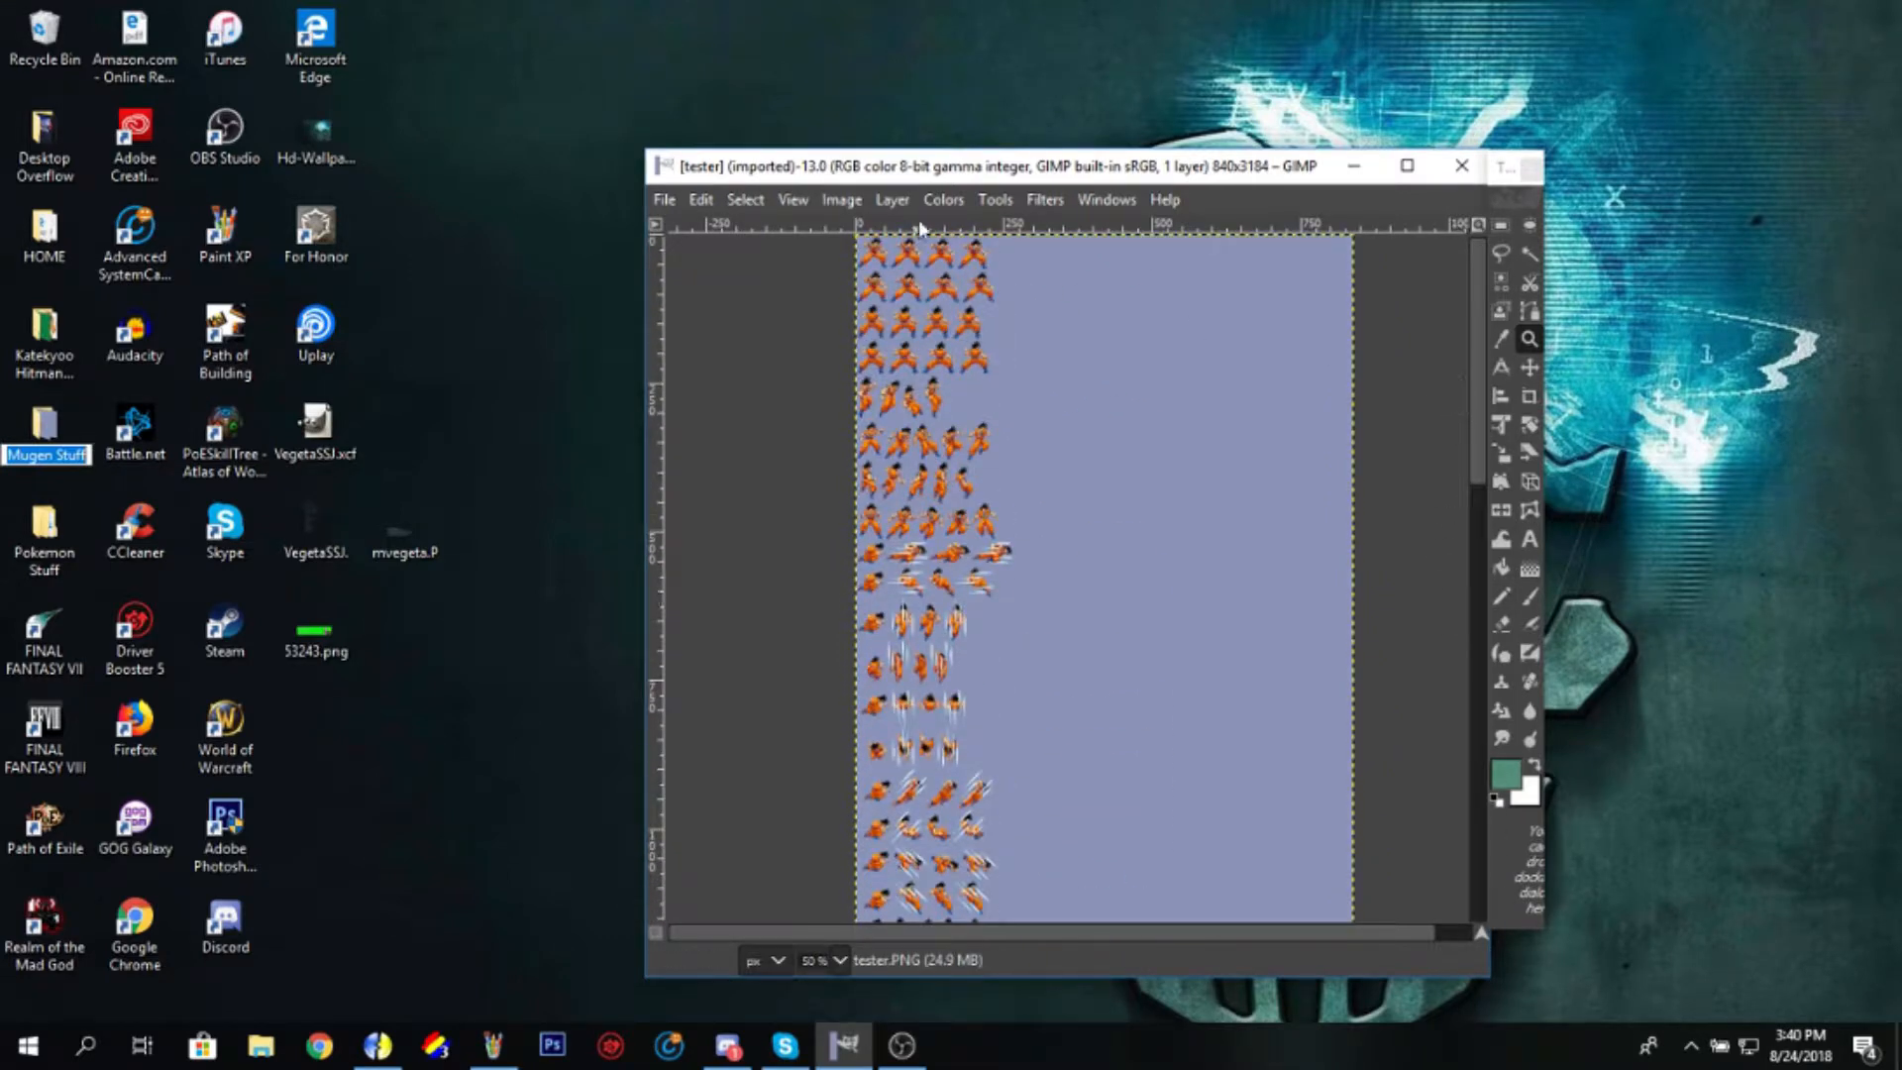
pyautogui.click(840, 198)
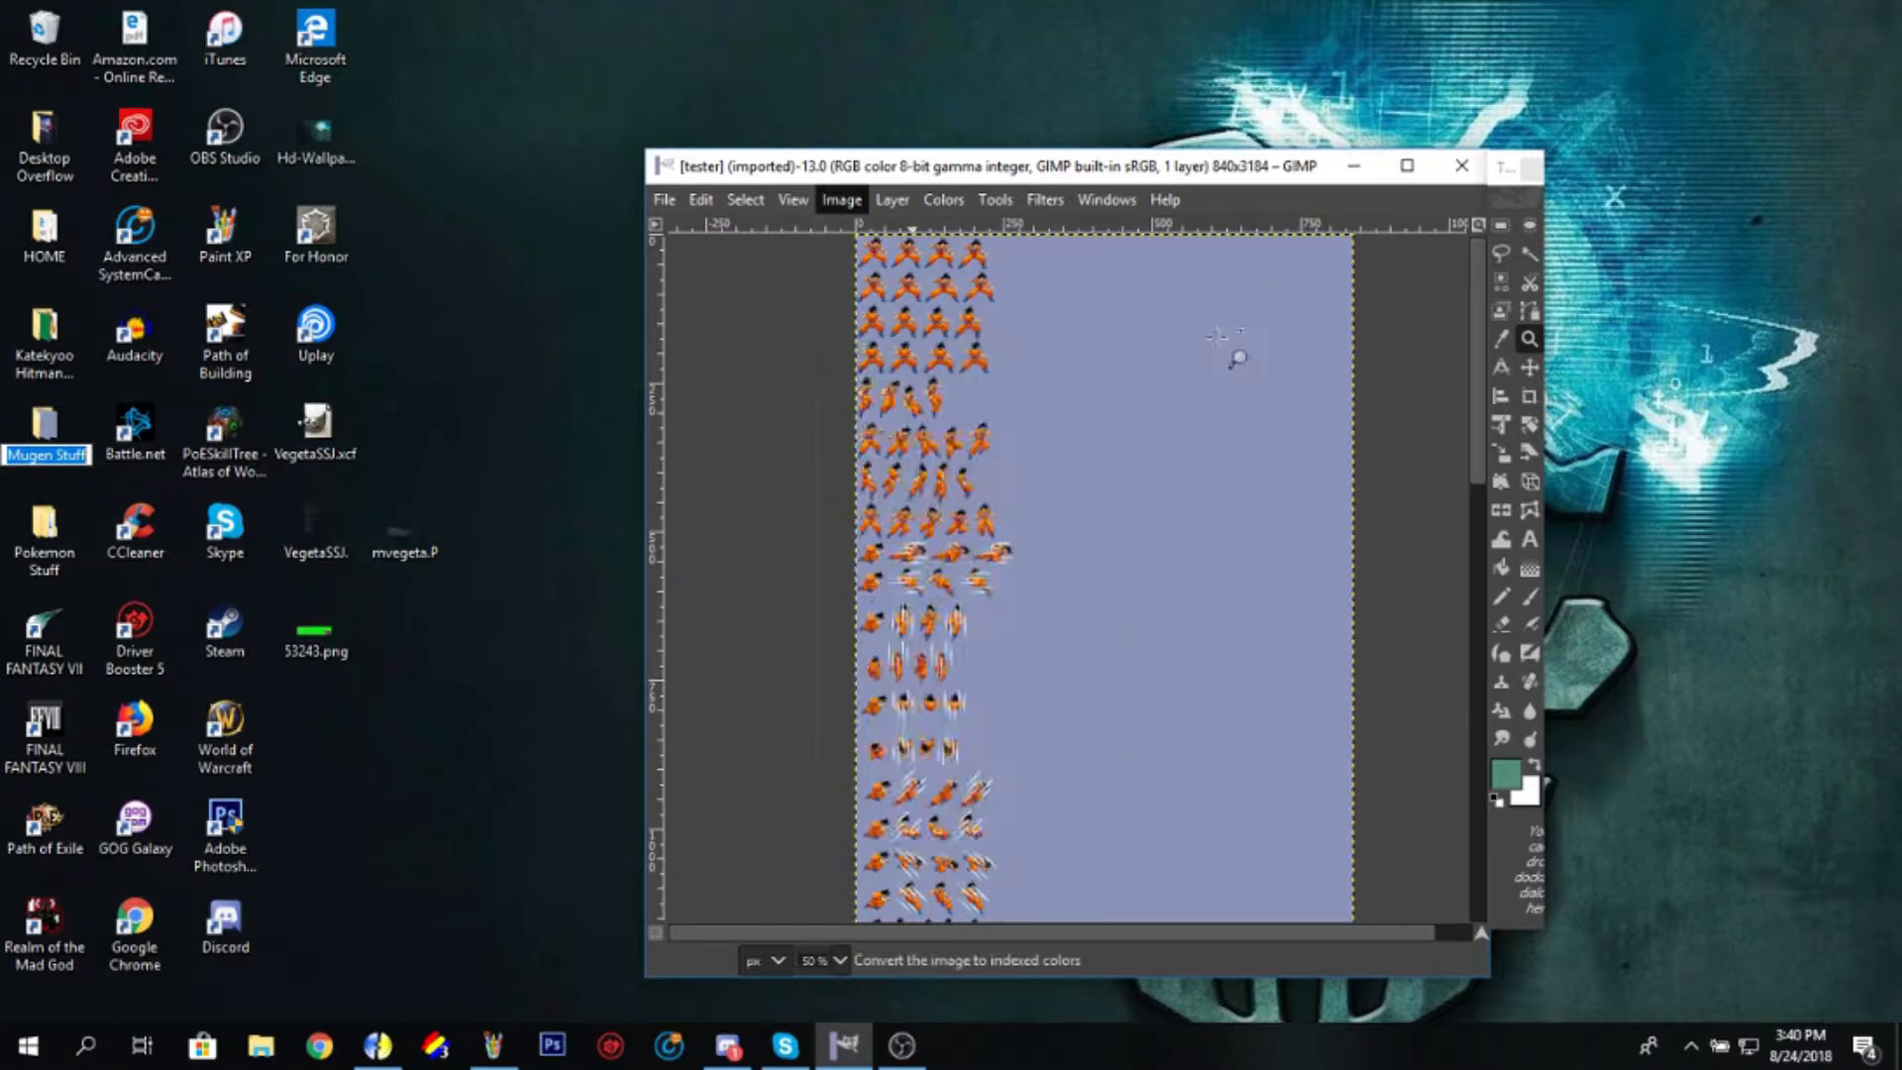
pyautogui.click(840, 198)
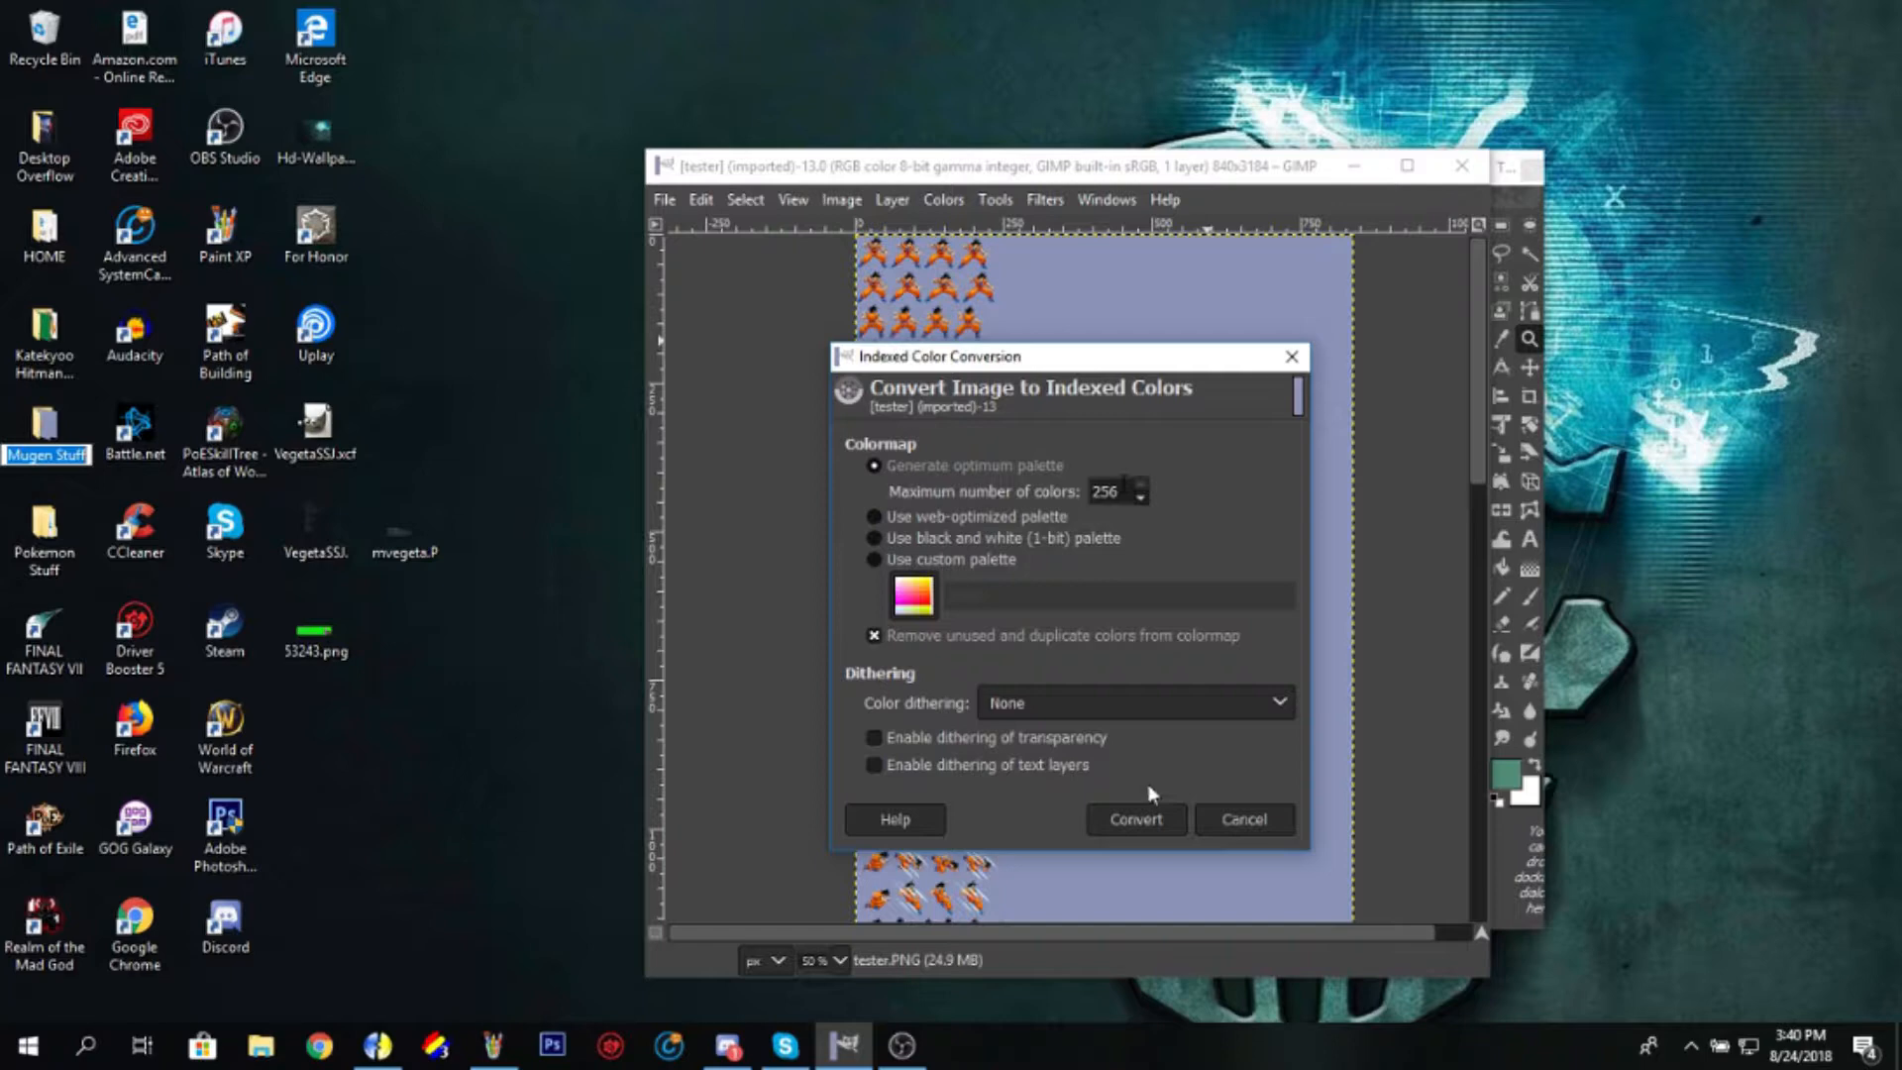
pyautogui.click(1133, 818)
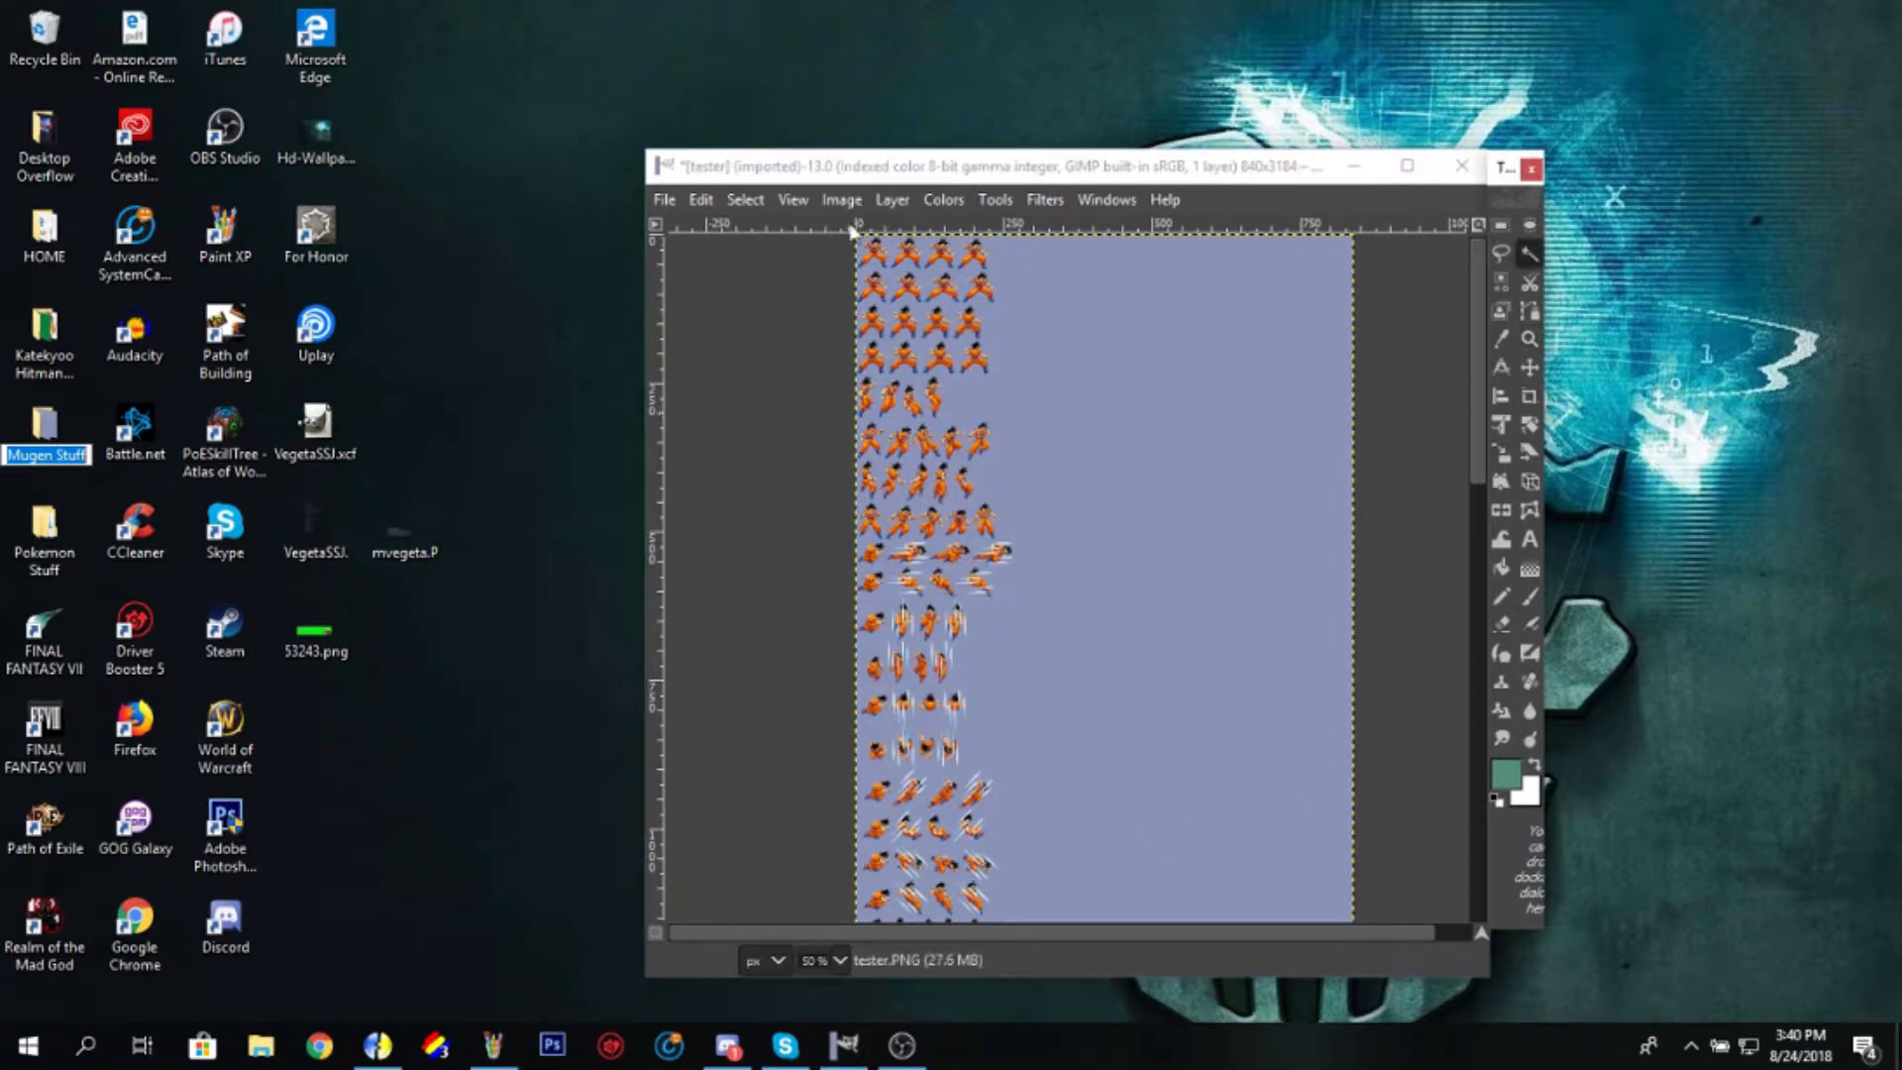
pyautogui.click(891, 198)
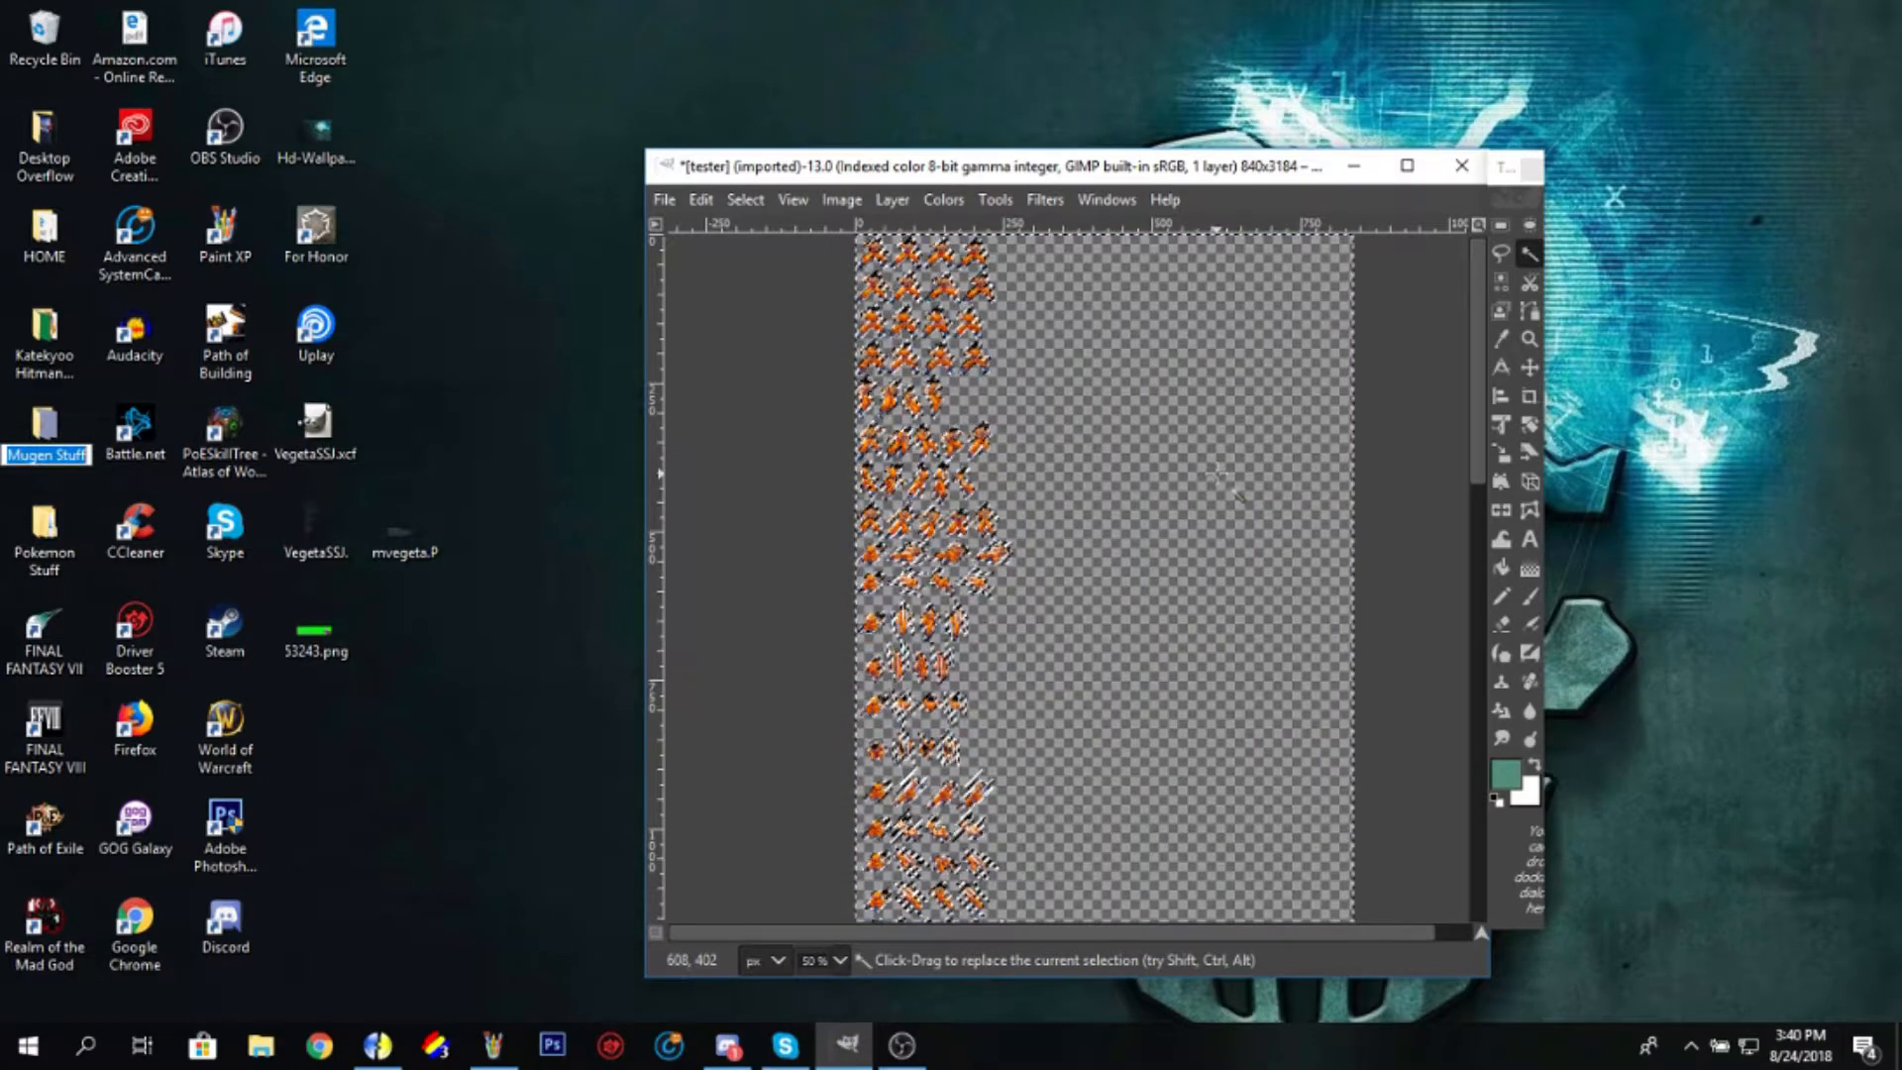
# Step: Bring up the file commands for saving the transparent indexed sheet
pyautogui.click(663, 198)
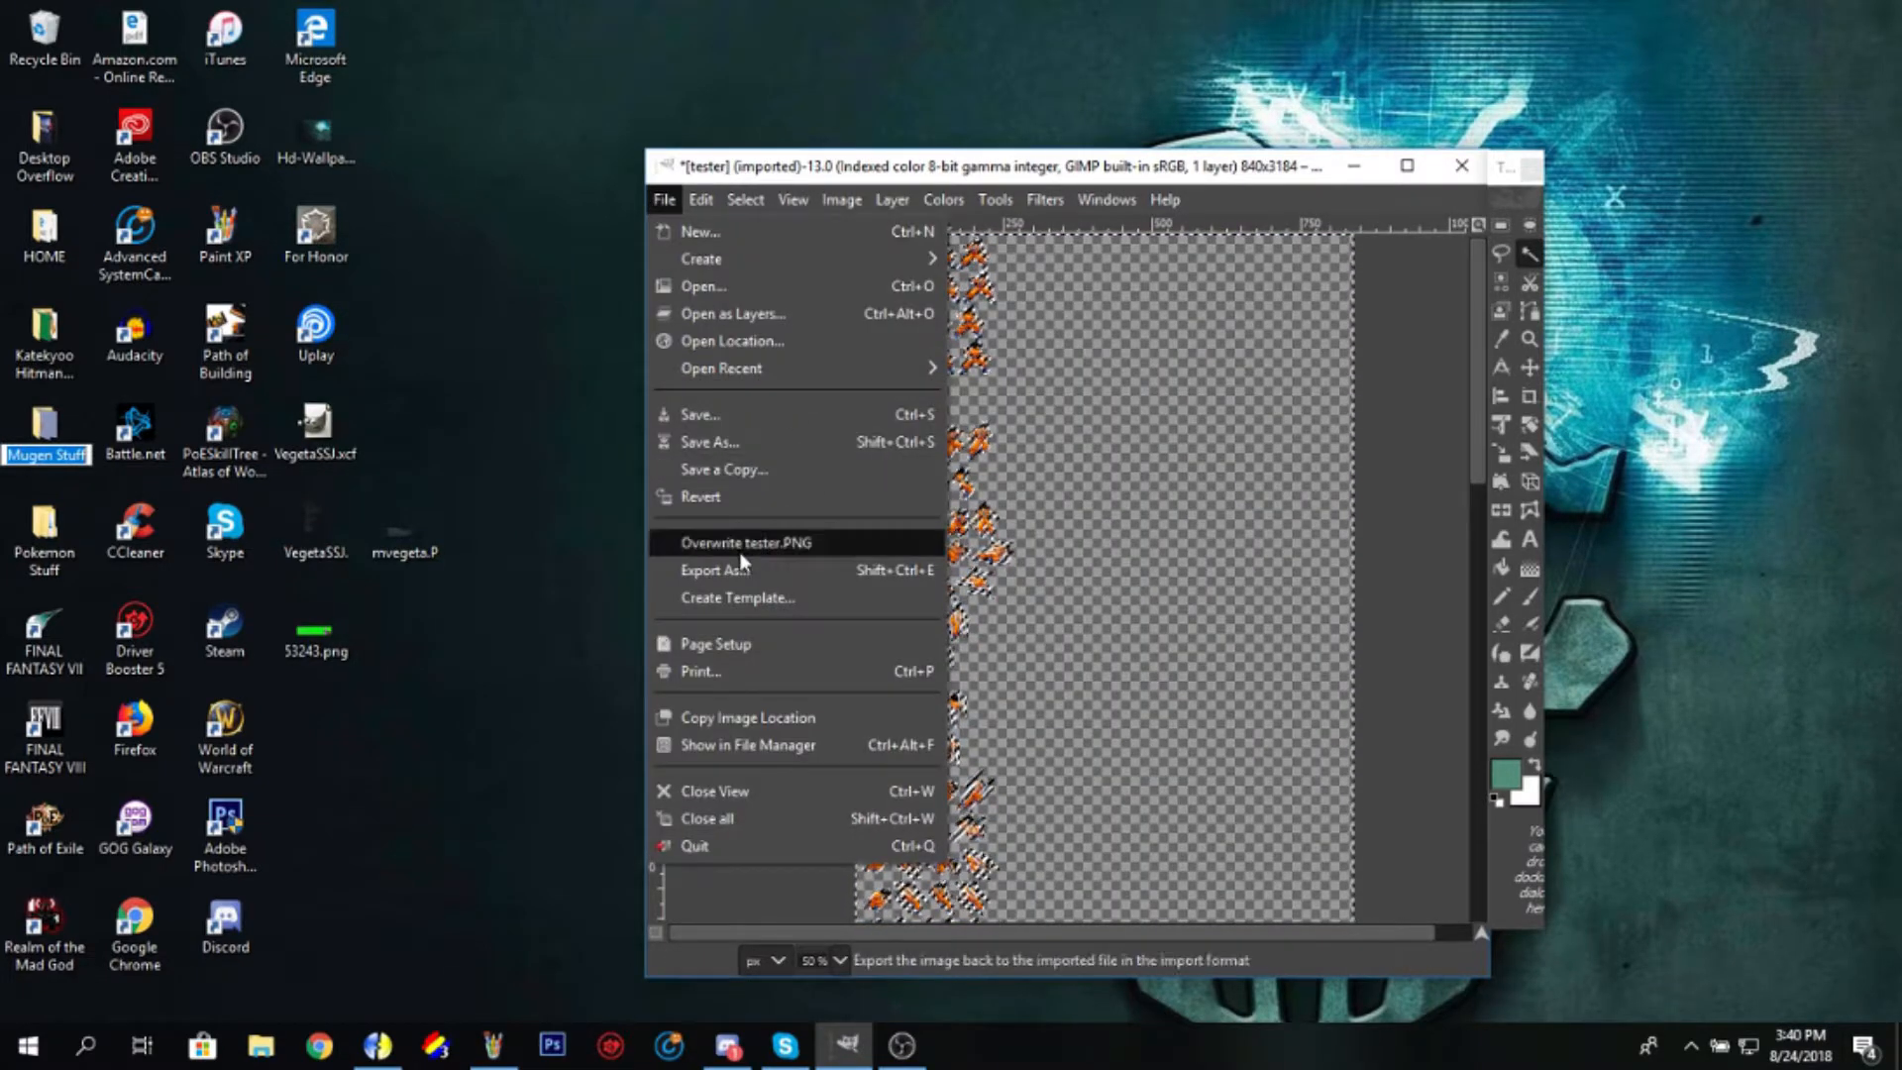
# Step: Export the sheet as tester1.PNG into Mugen Stuff and move to Fighter Factory
pyautogui.click(713, 570)
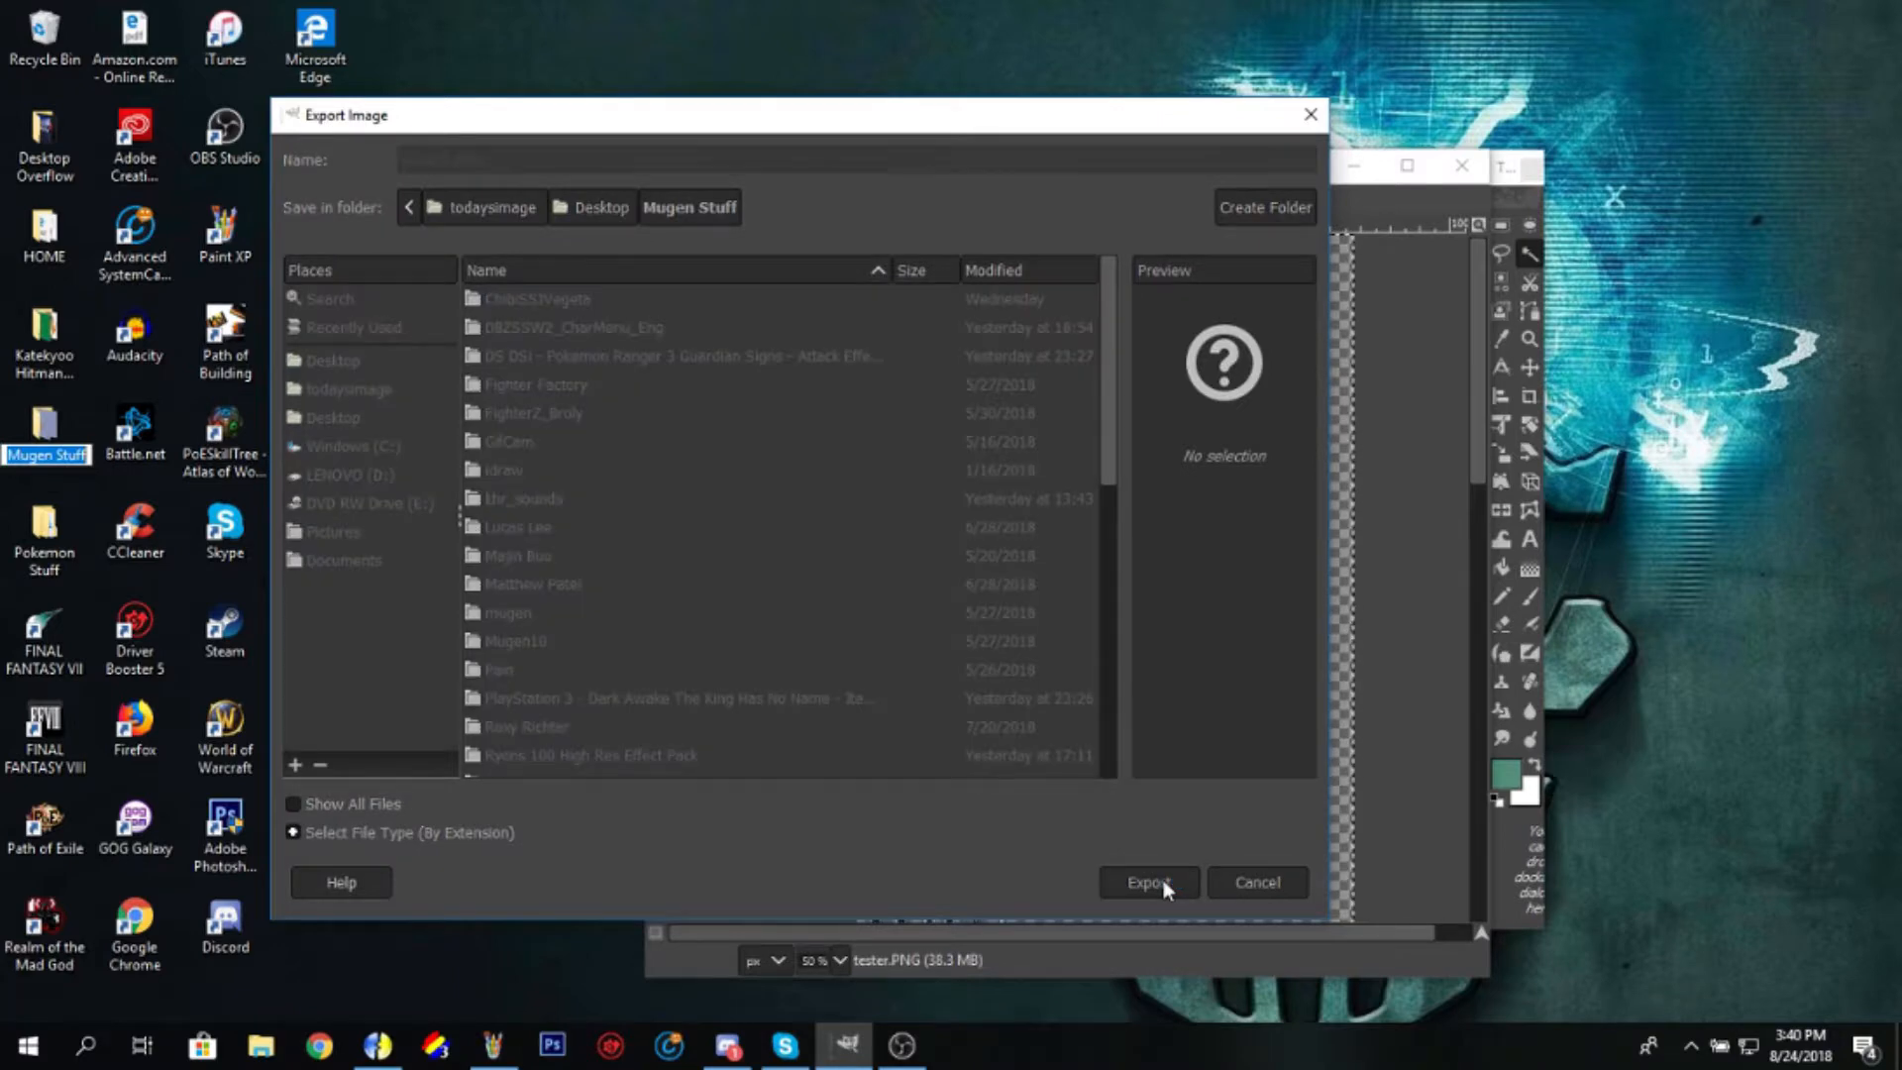
pyautogui.click(1145, 882)
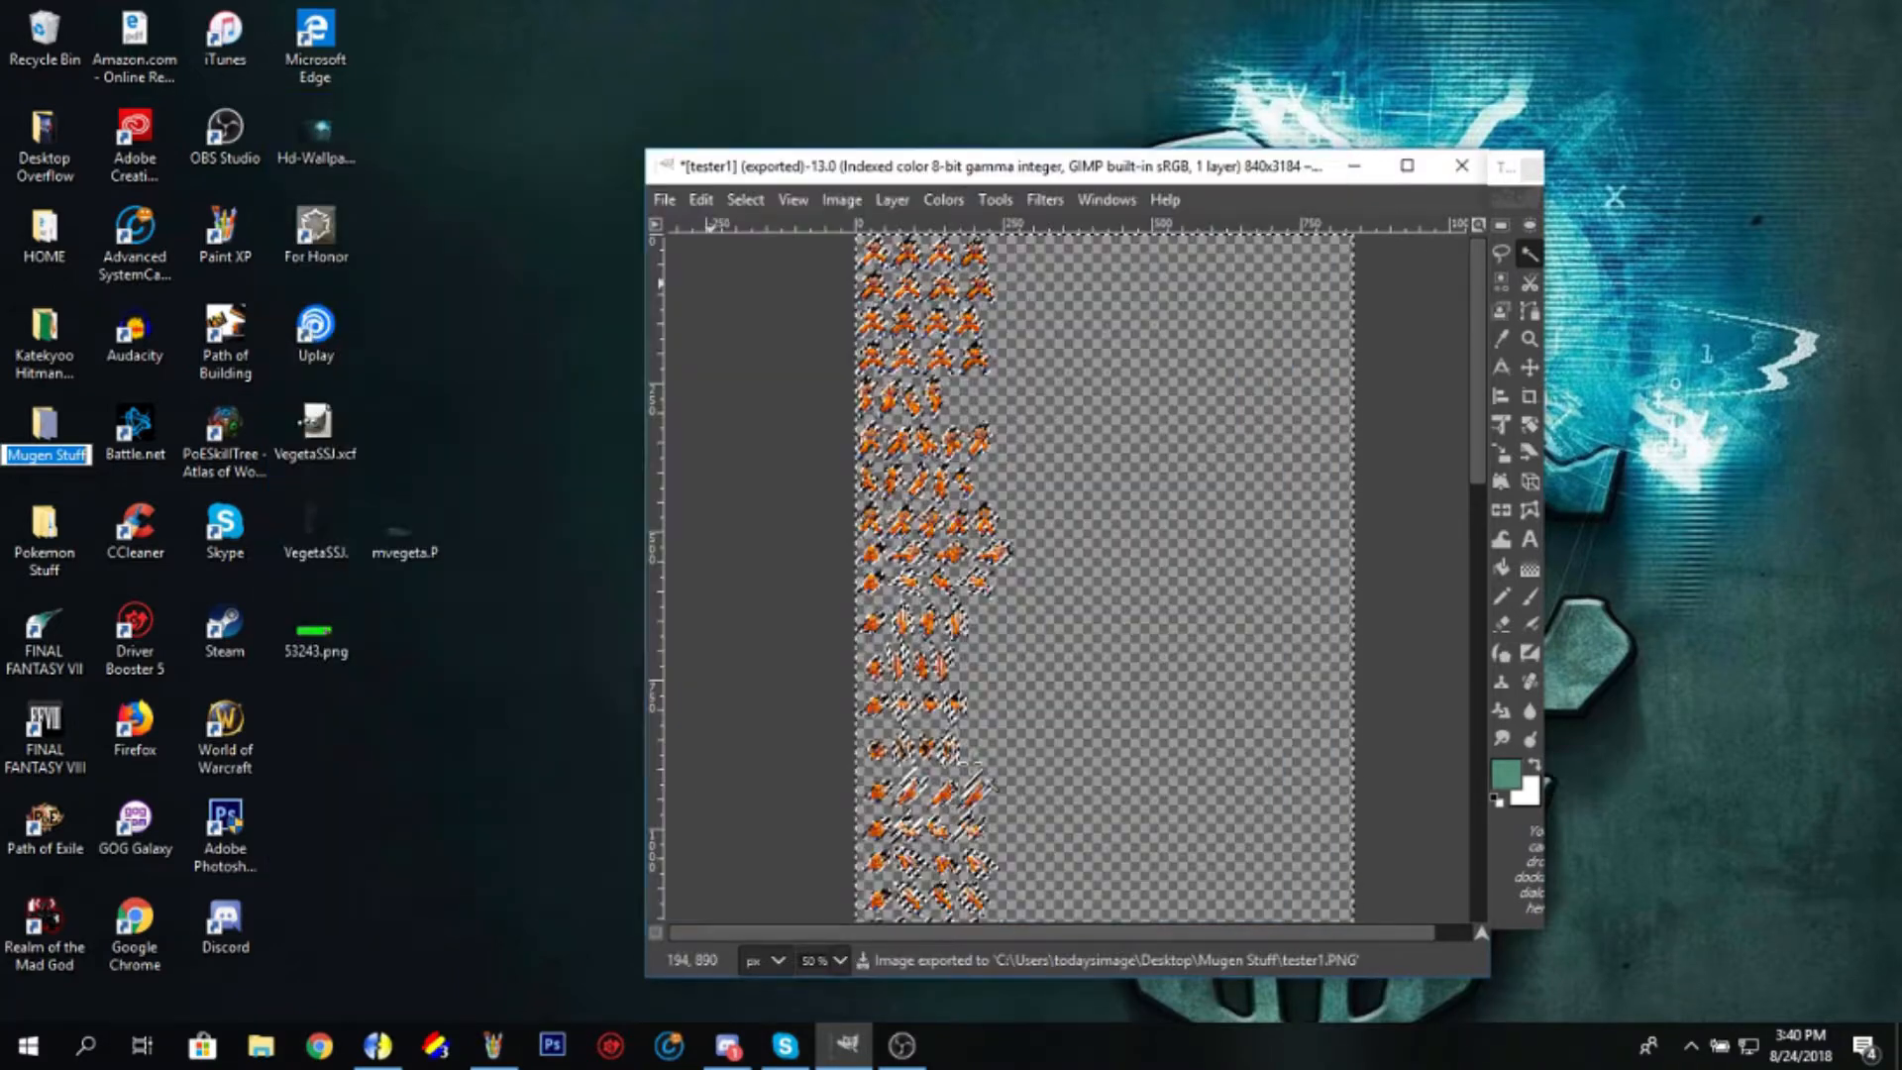
pyautogui.click(381, 1046)
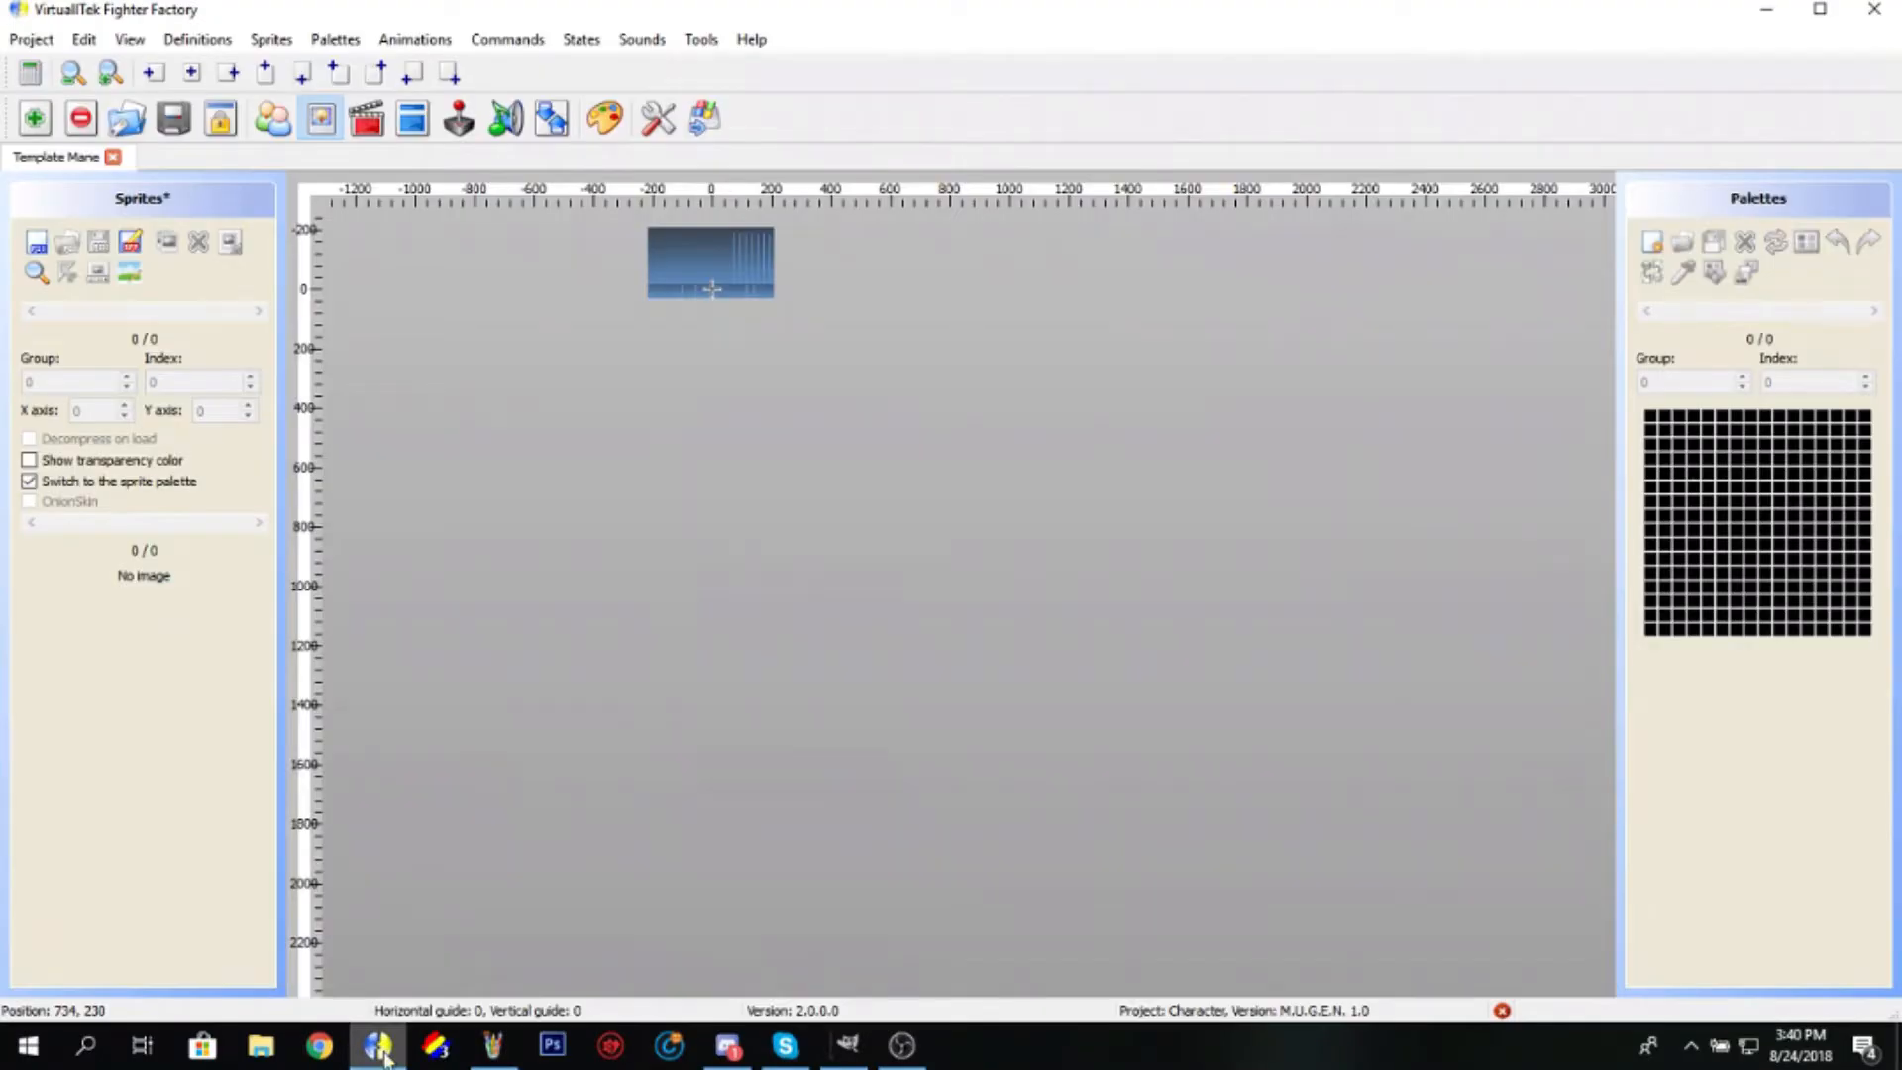
# Step: Add tester1.PNG as sprite group 0, index 0 with its own palette
pyautogui.click(38, 242)
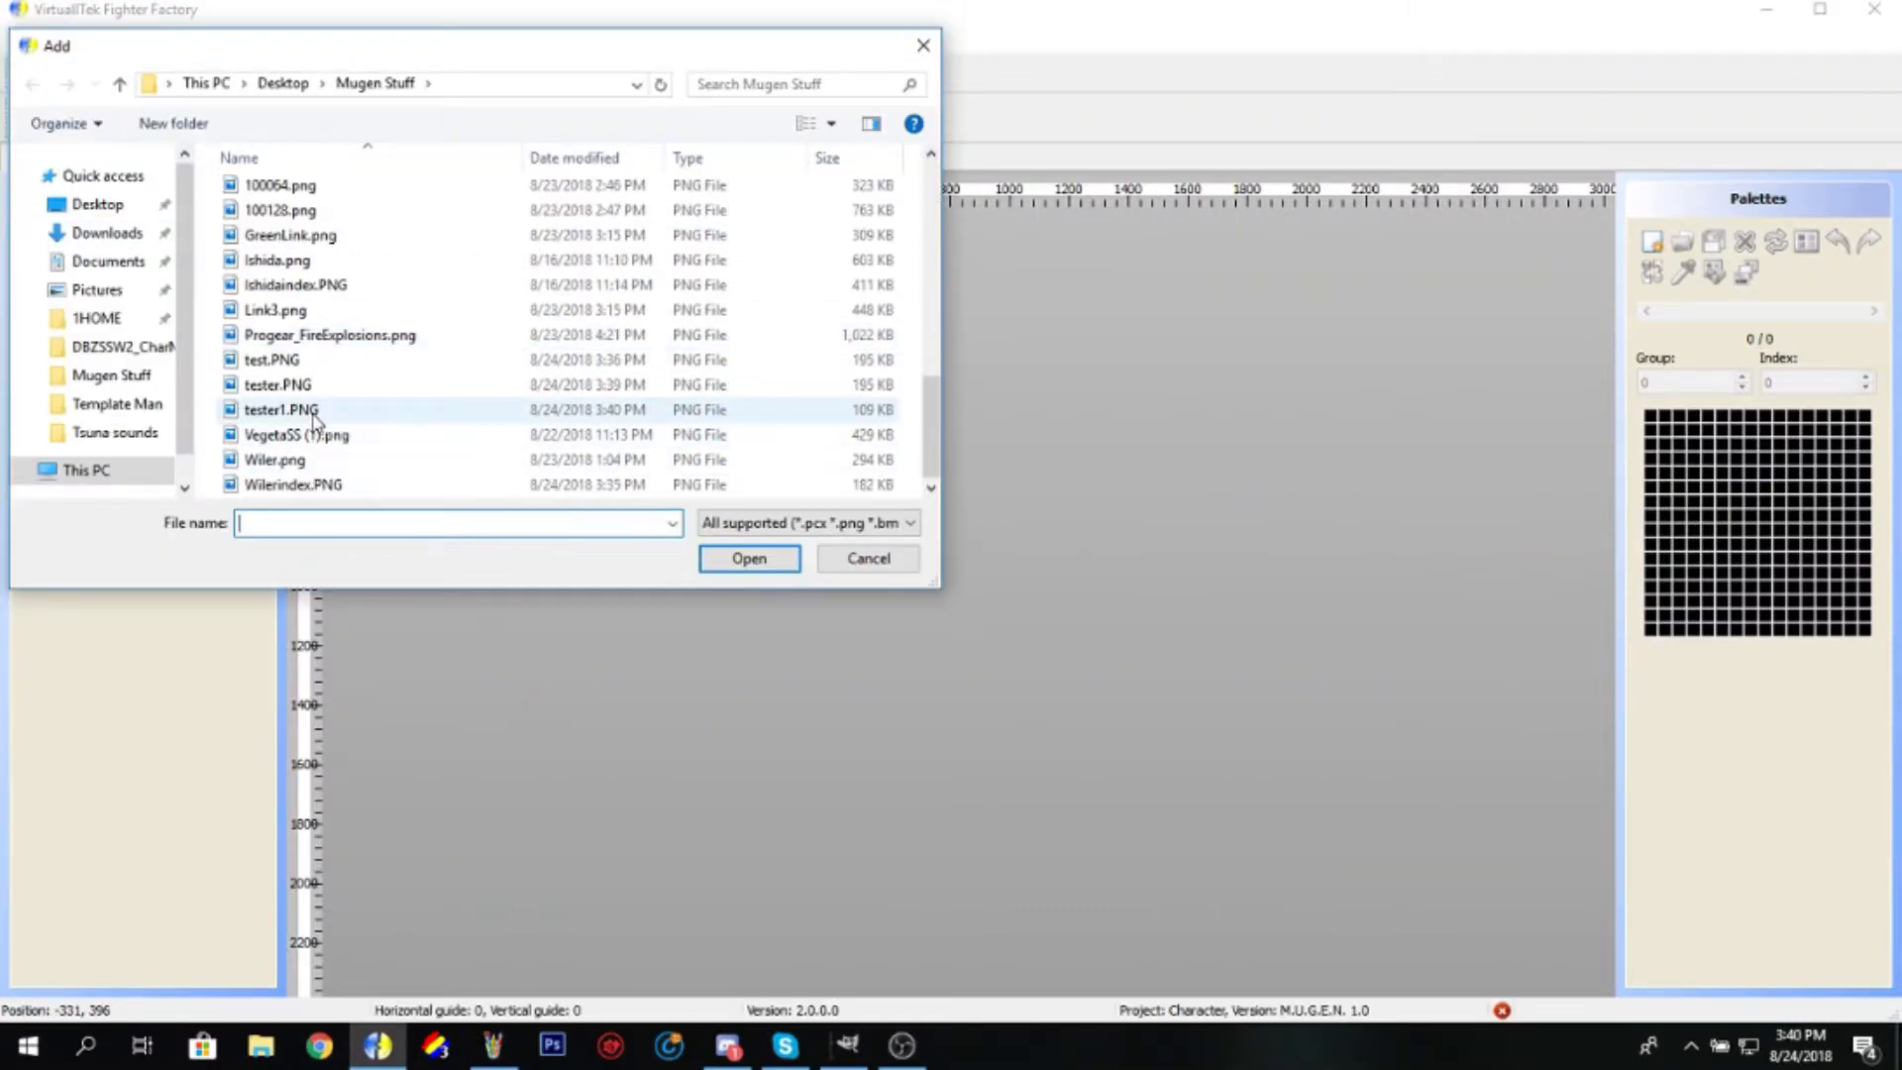
pyautogui.click(749, 559)
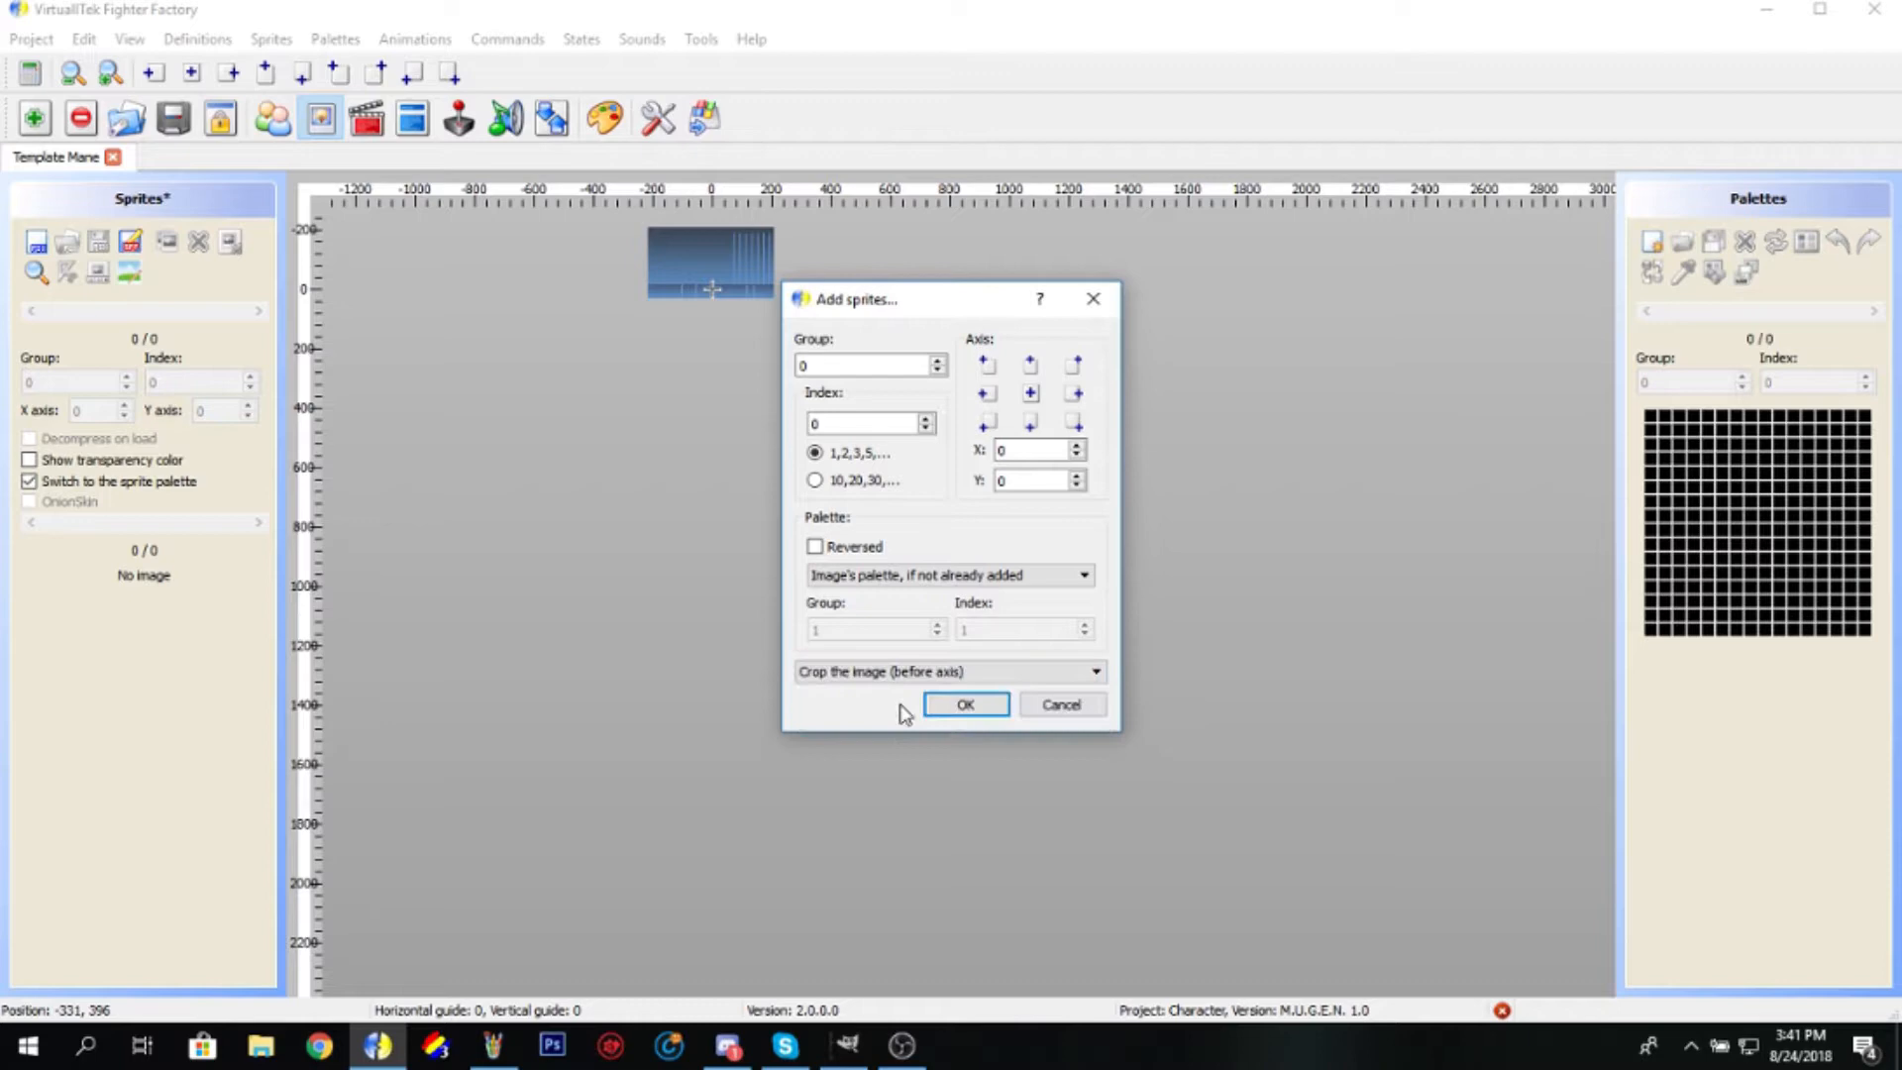
pyautogui.click(964, 703)
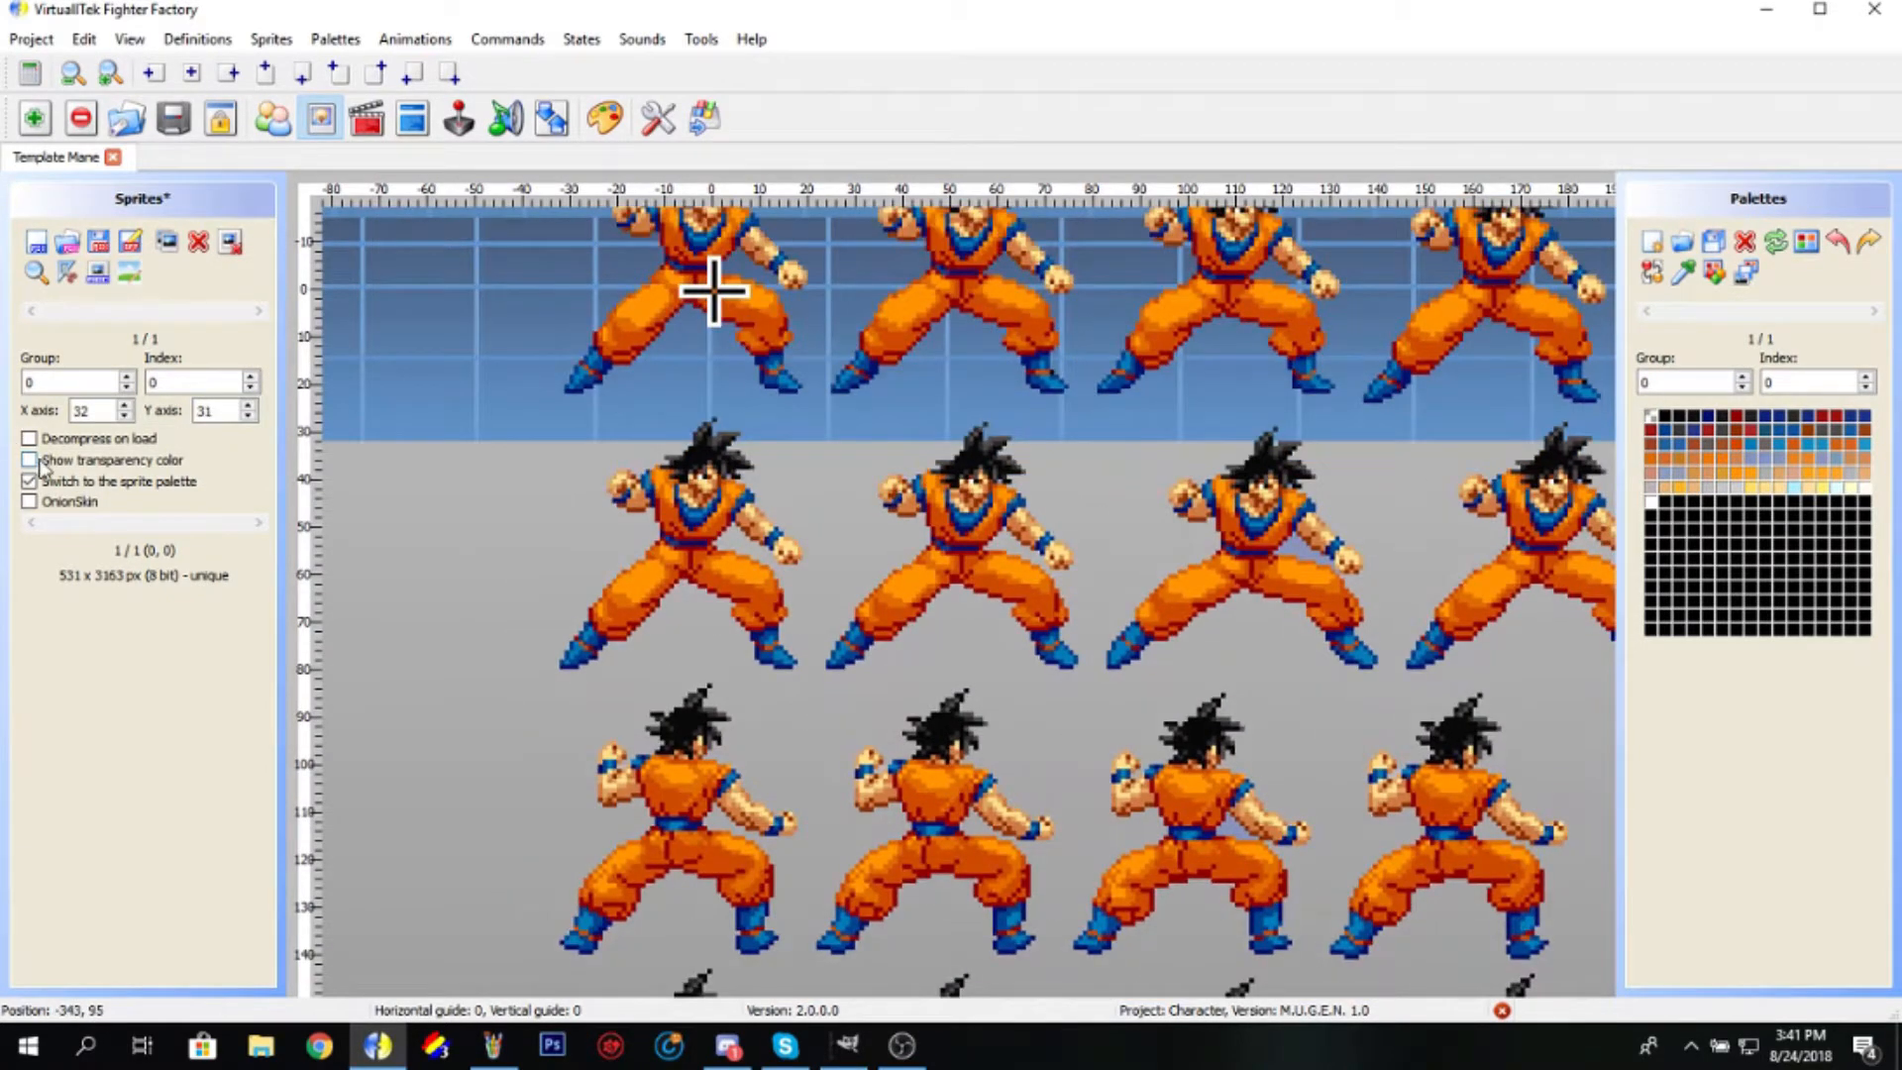
# Step: Adjust the sprite's axis offsets to X 51, Y 86
pyautogui.click(30, 460)
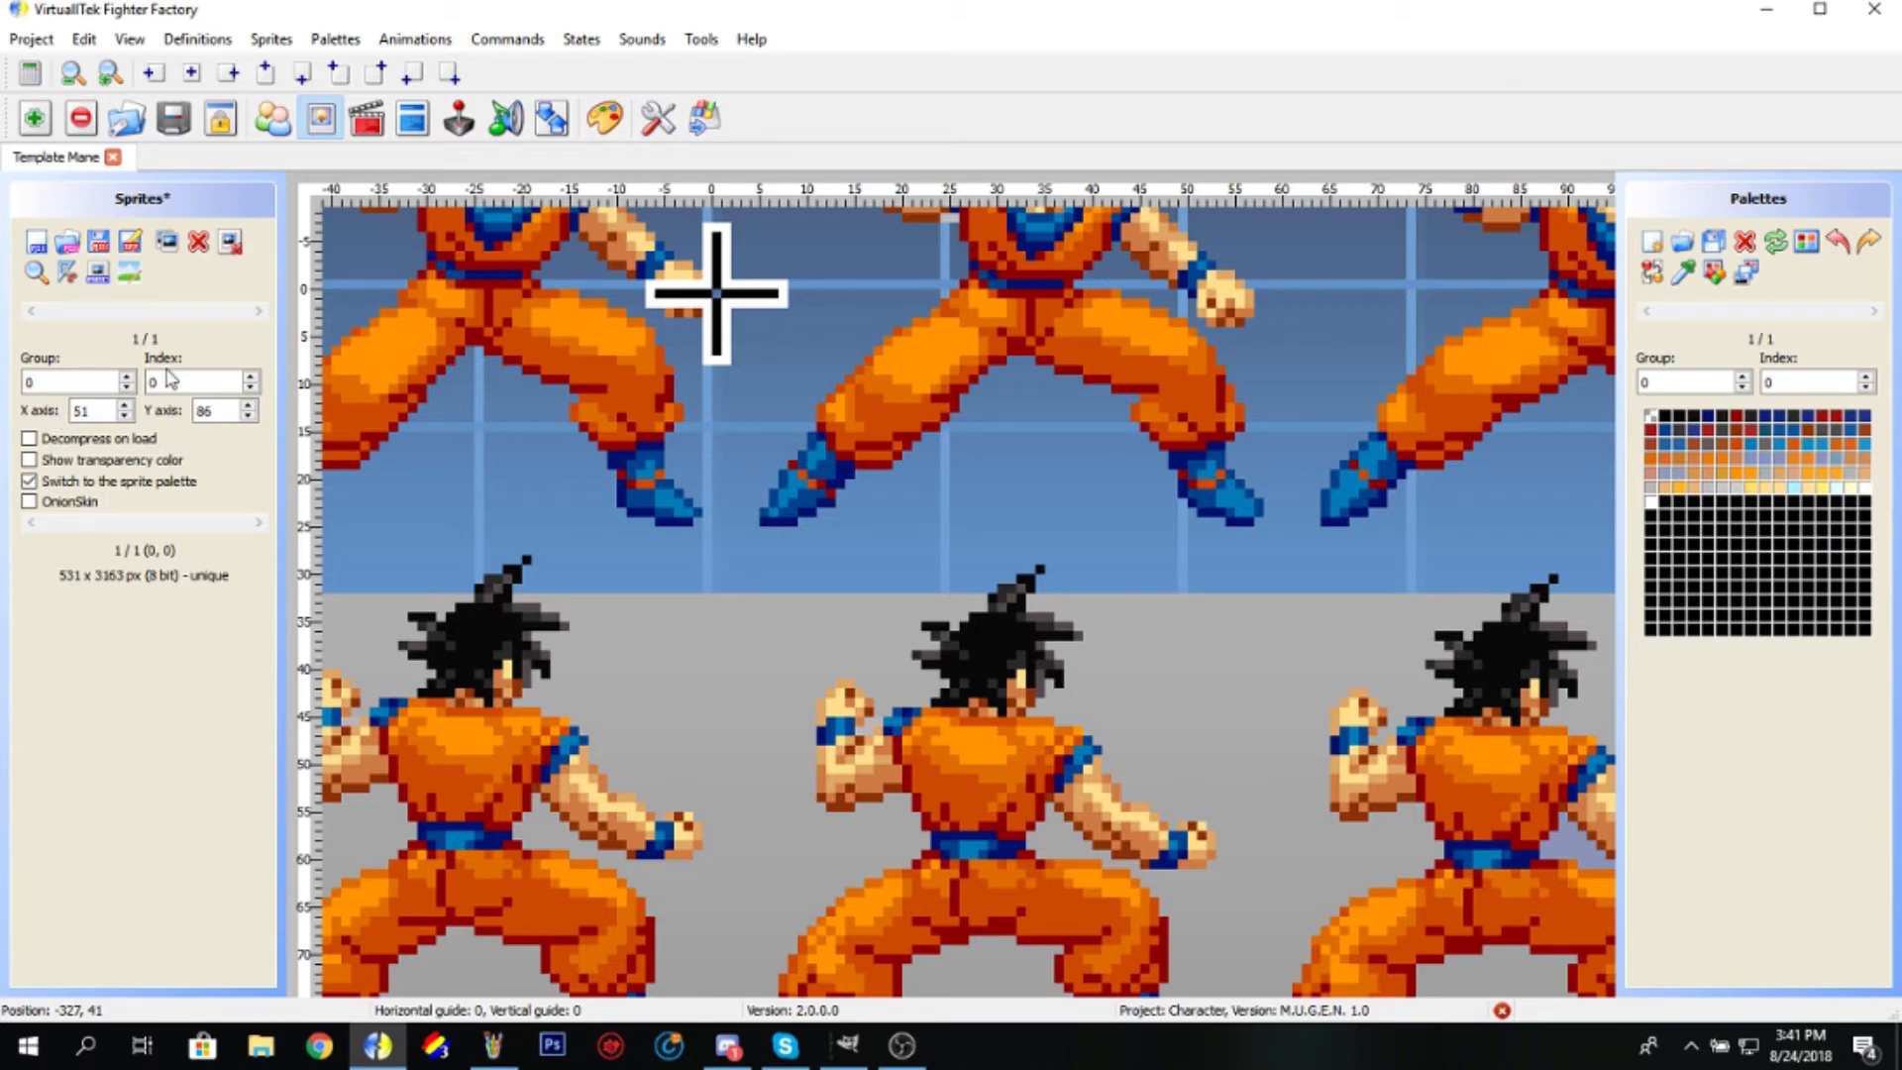
pyautogui.click(1694, 1046)
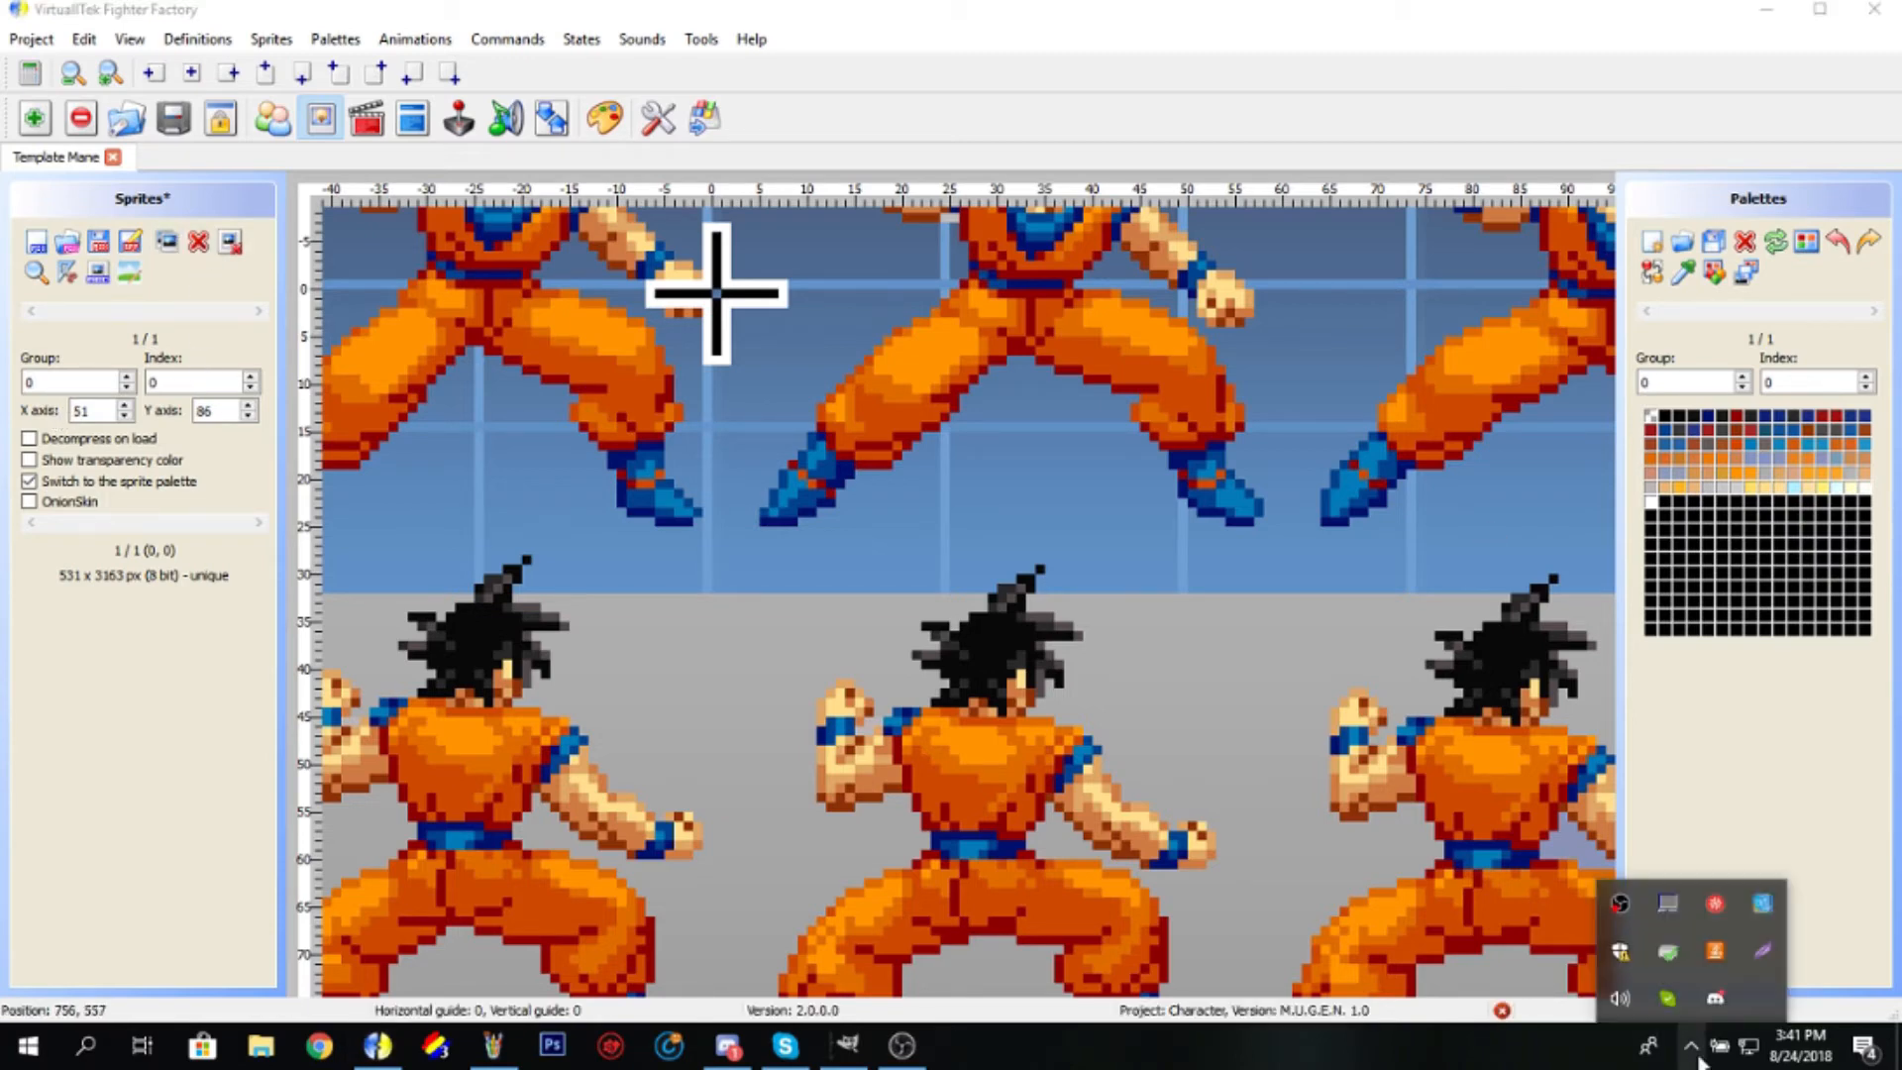